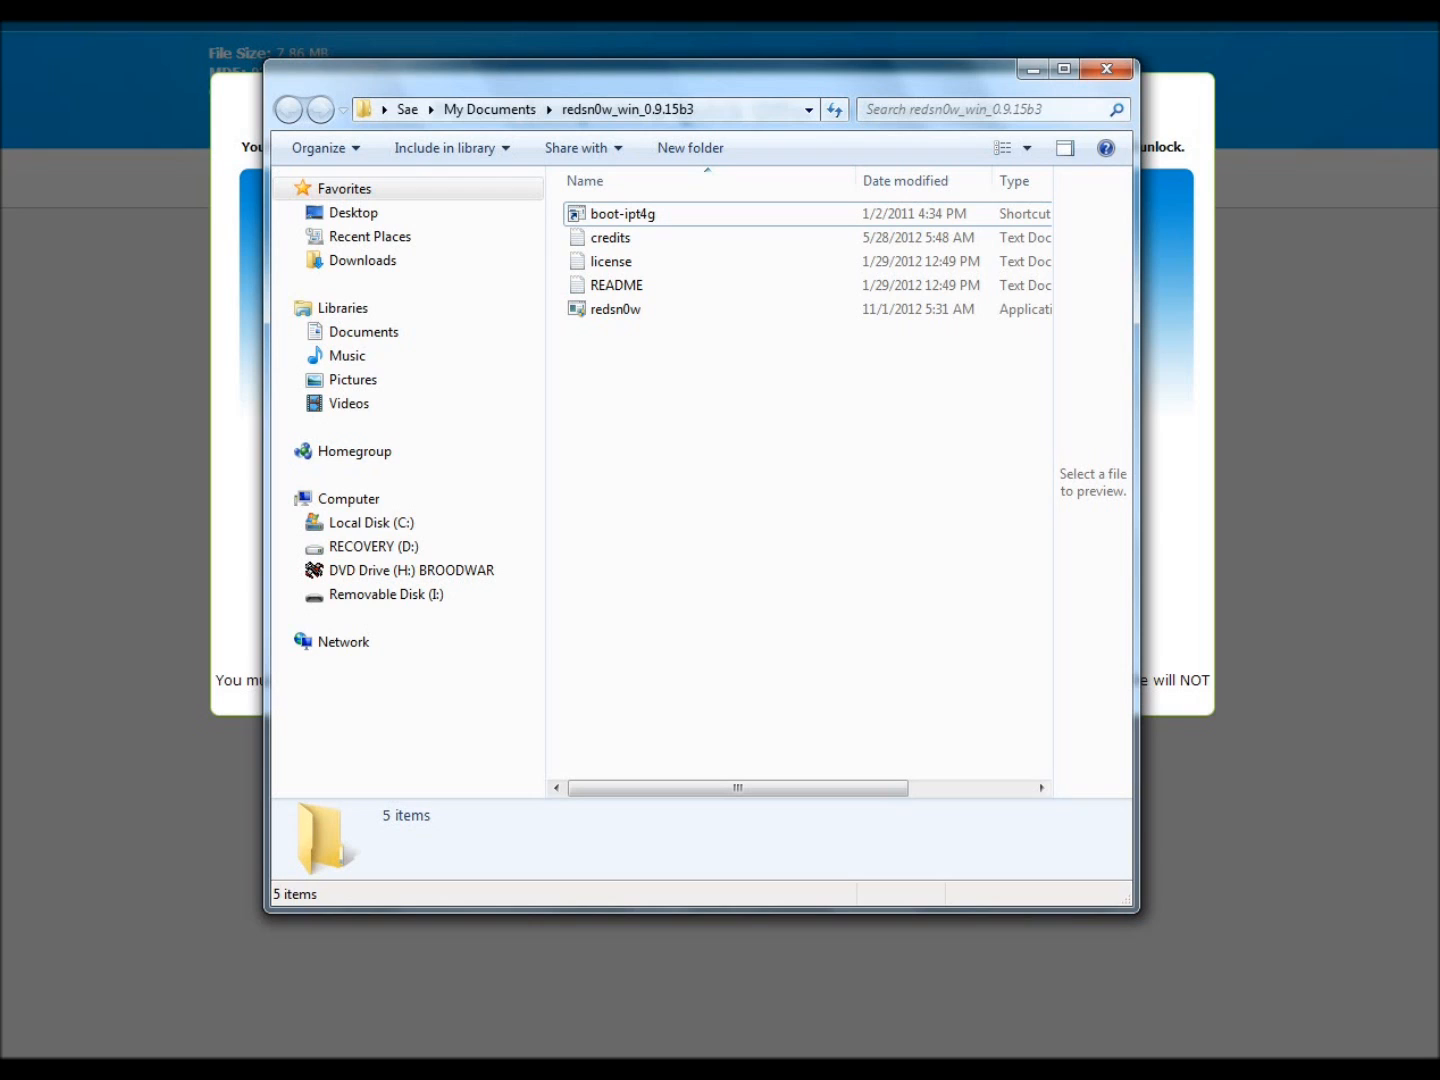
Minimize the redsn0w_win_0.9.15b3 Explorer window so the AbsintheJailbreak home page shows
left_click(616, 309)
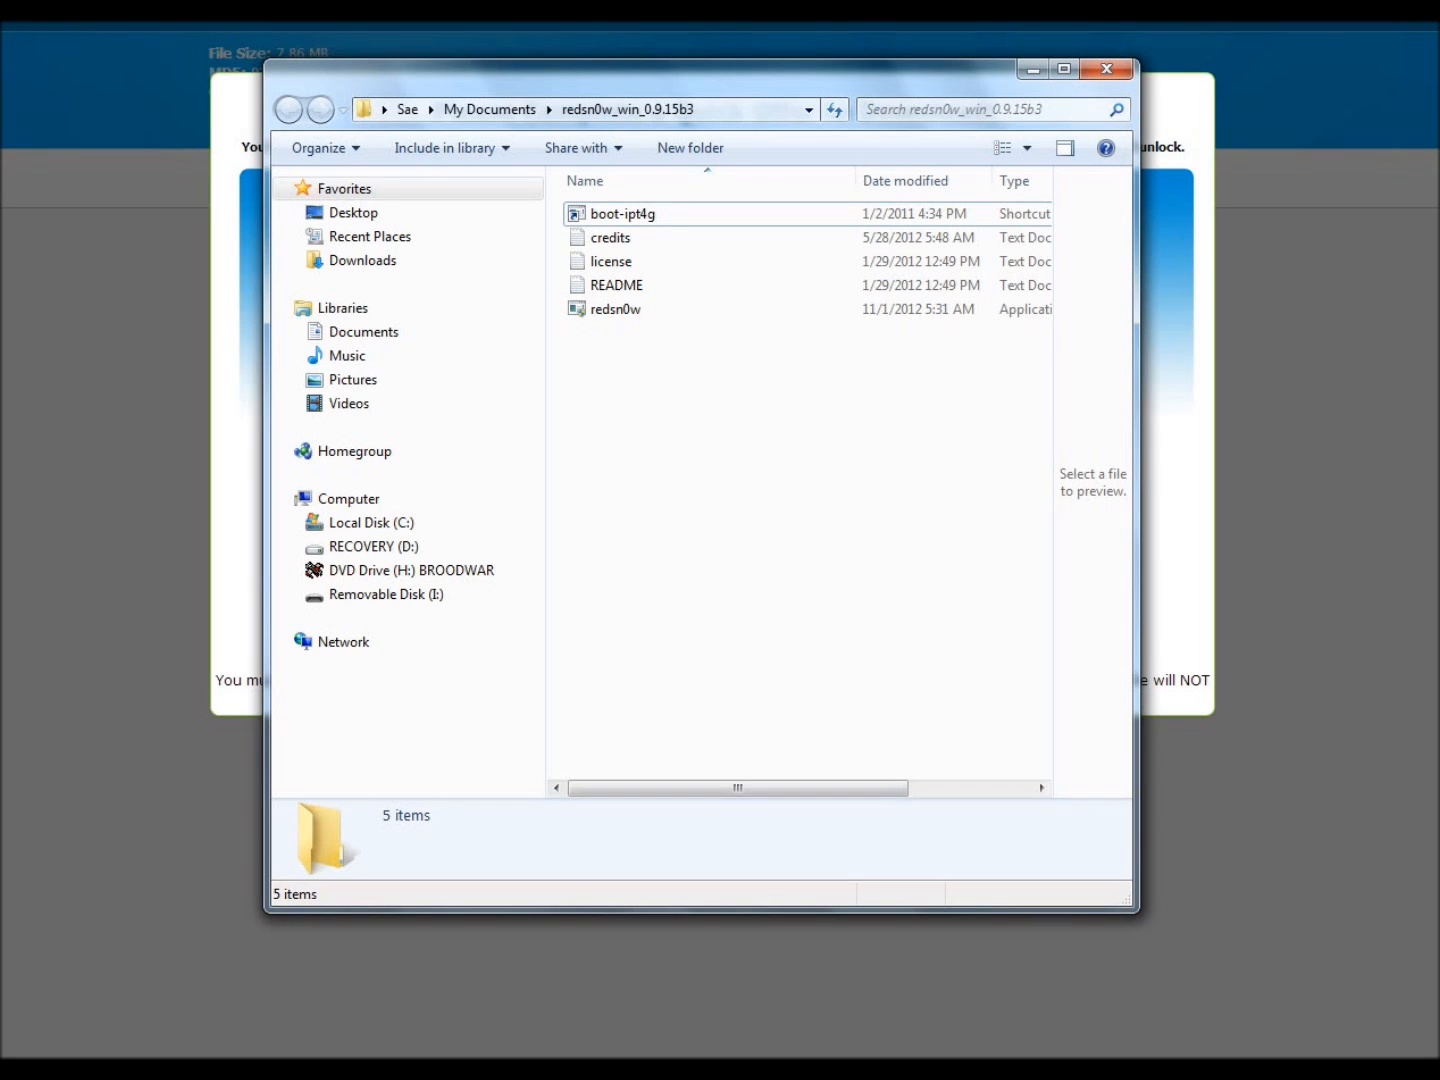
mouse_move(615, 309)
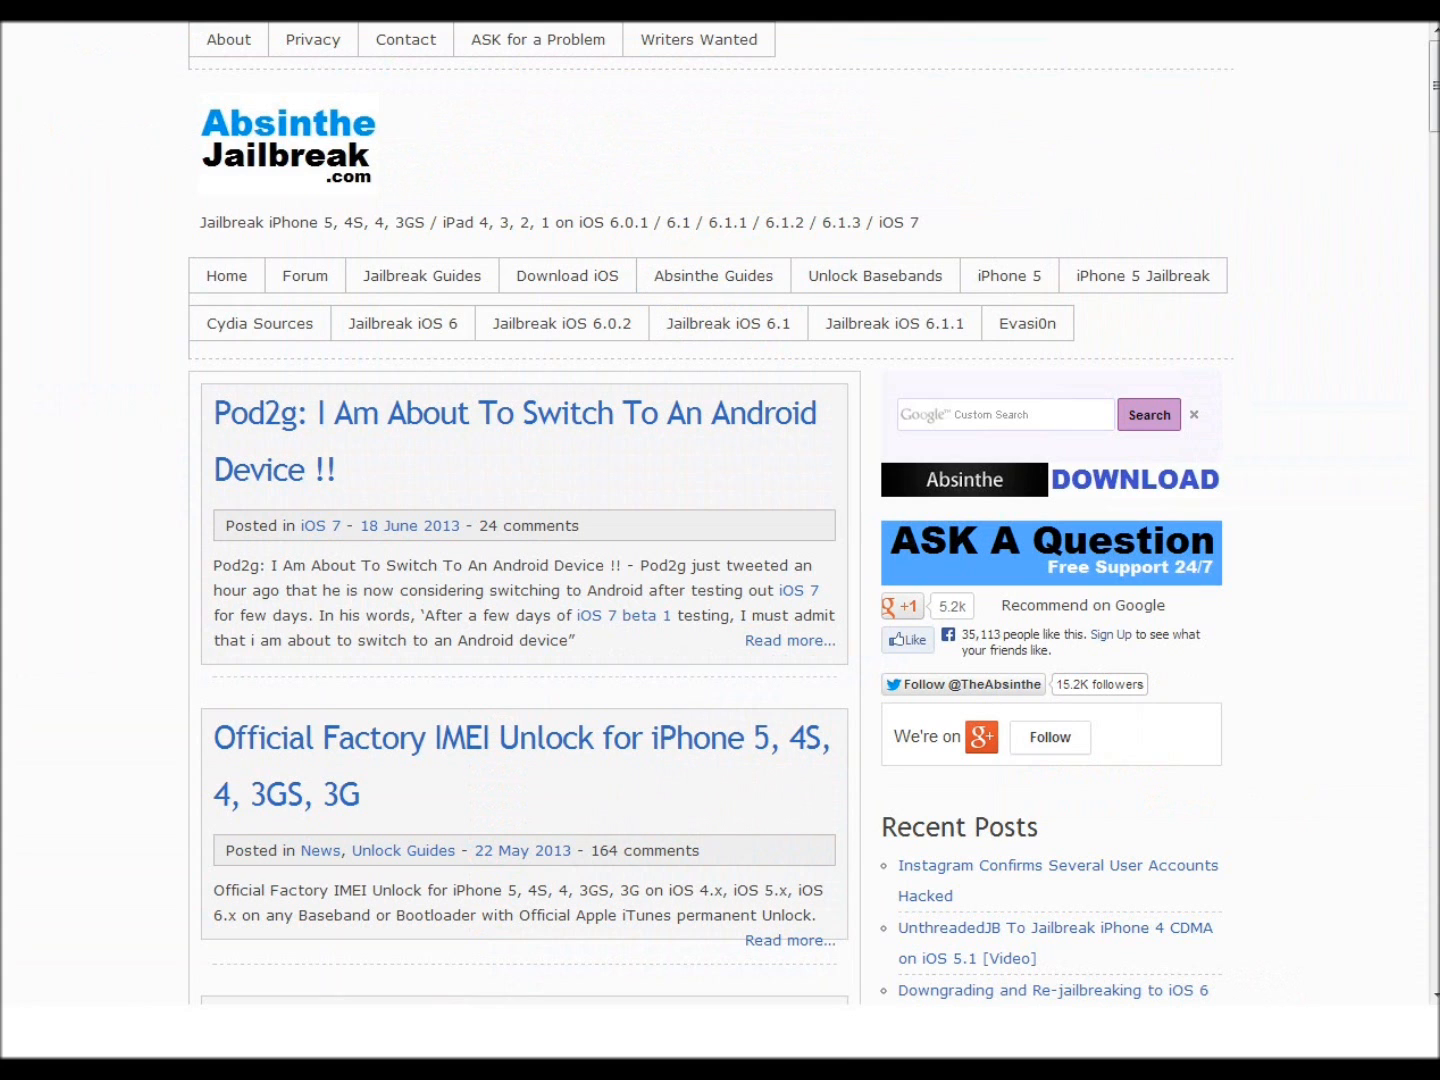
Scroll to the Download Evasi0n Untethered Jailbreak iOS 6.0–6.1 article
scroll("down", 3)
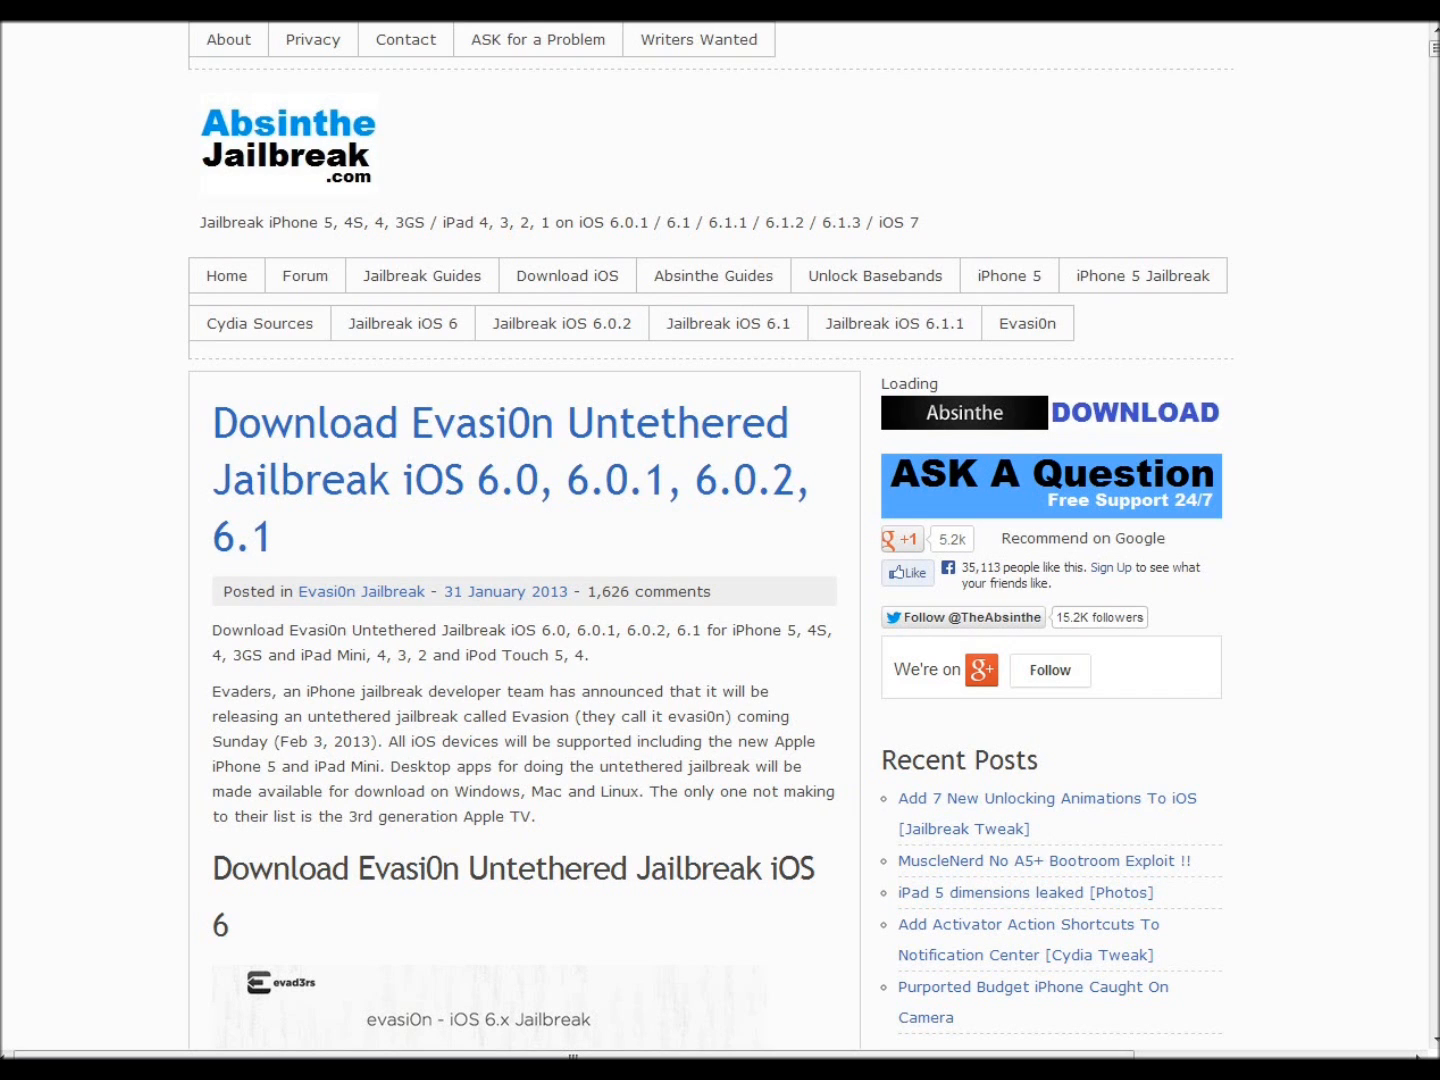
Read the Evasi0n article down past Requirements to its download update links
scroll("down", 3)
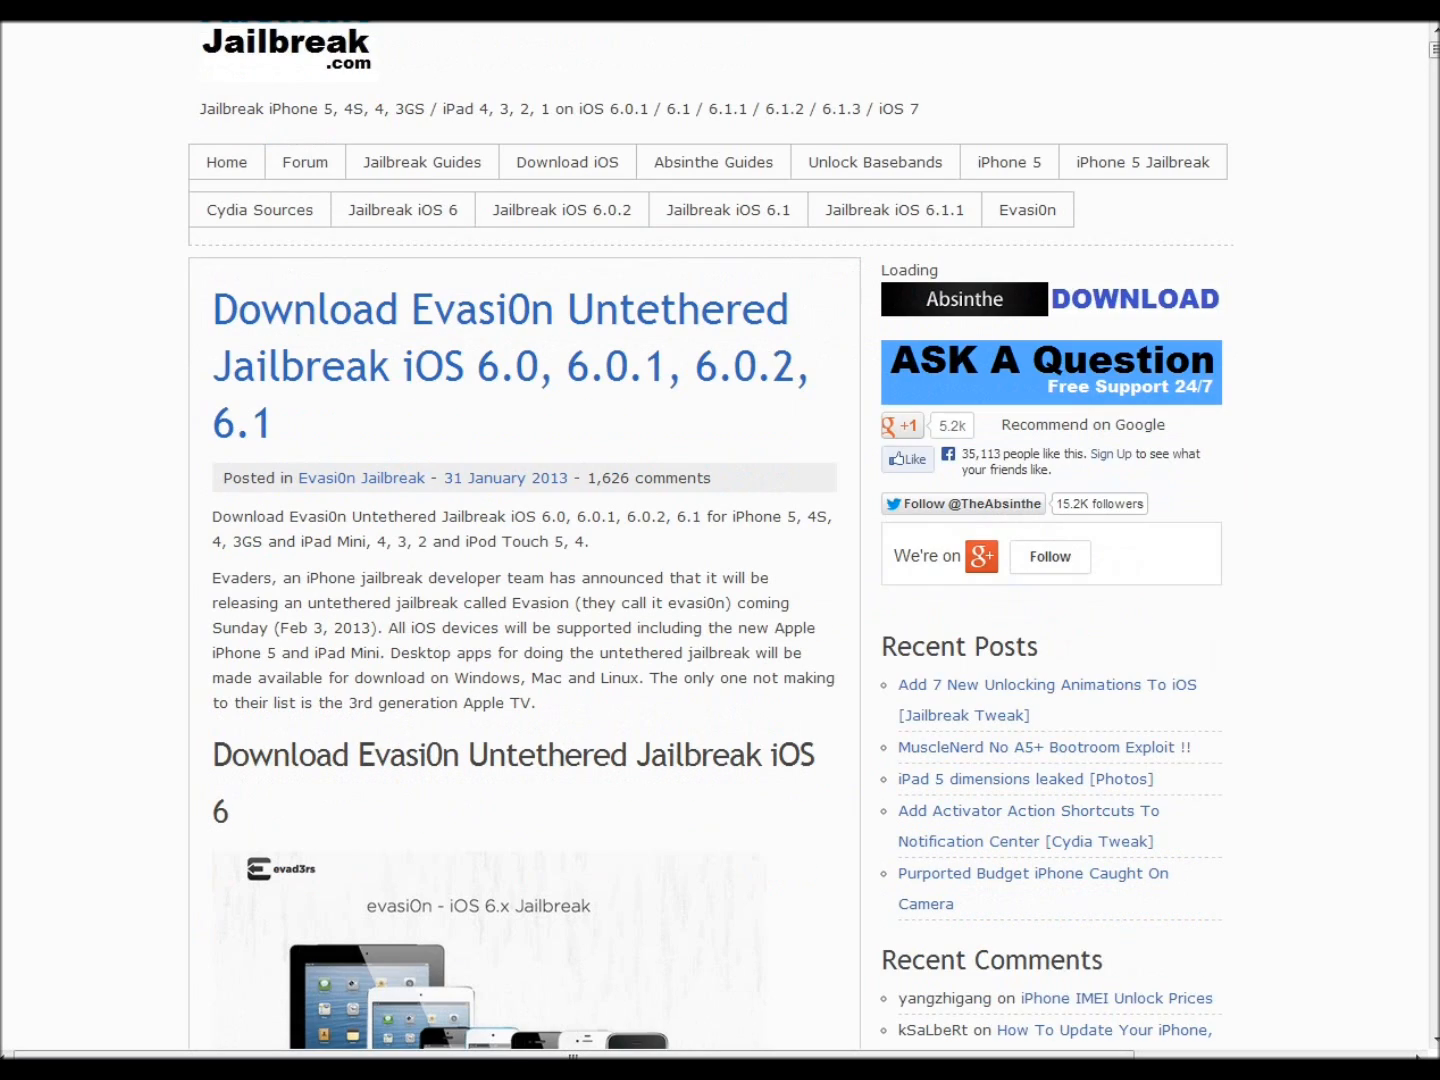
scroll("down", 3)
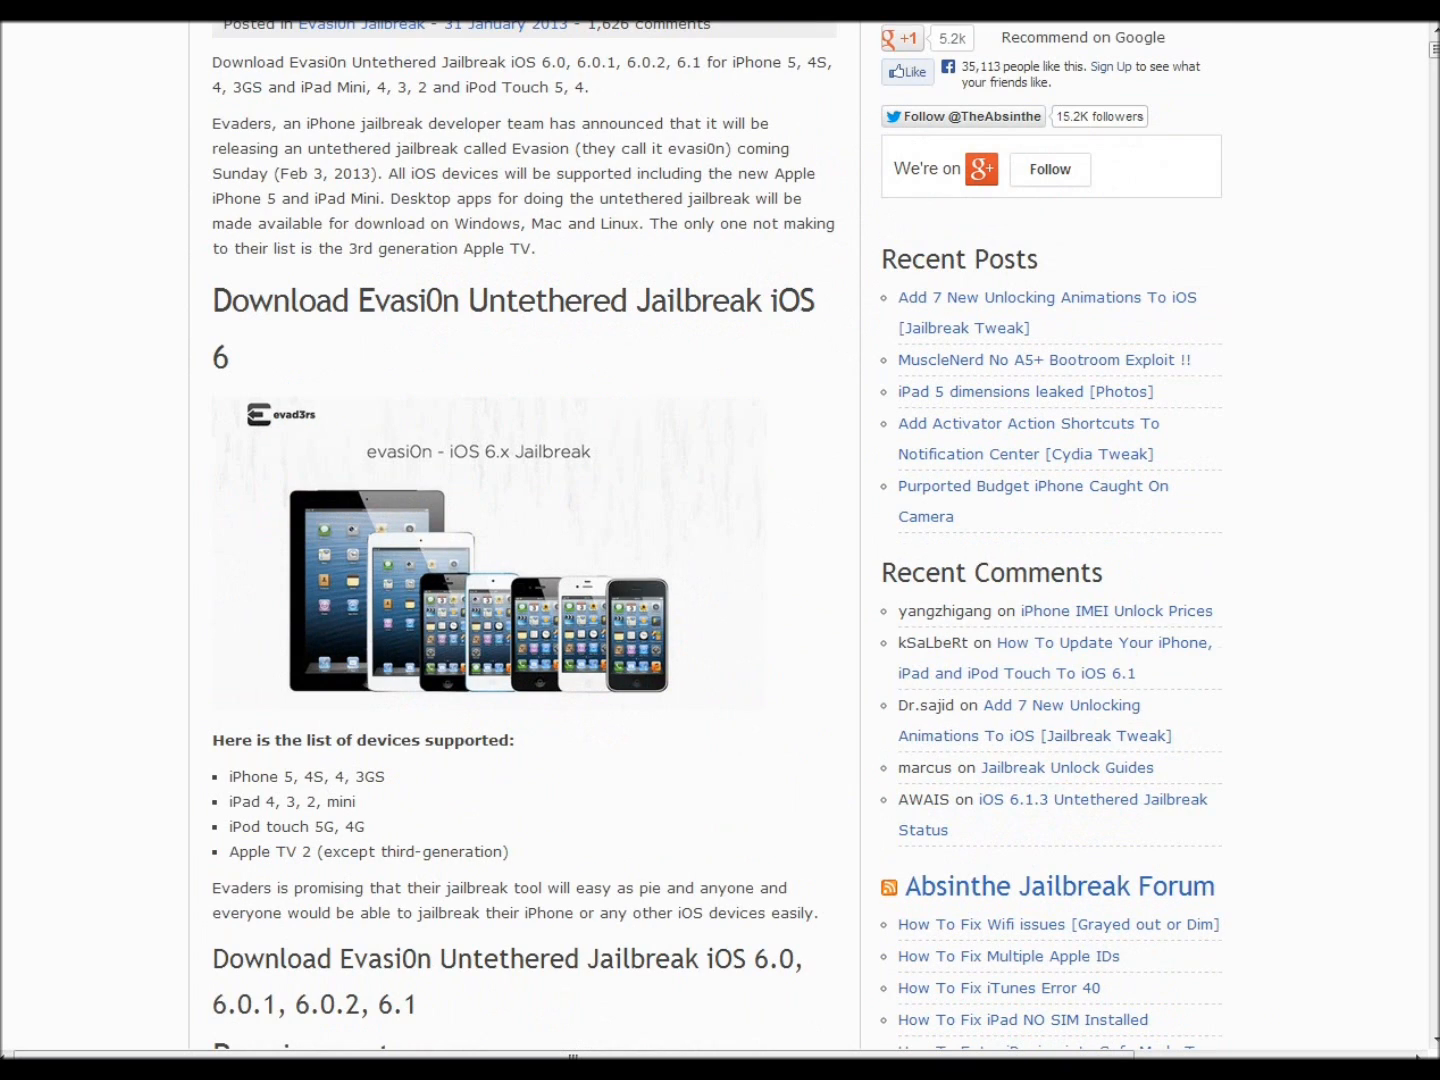
scroll("down", 3)
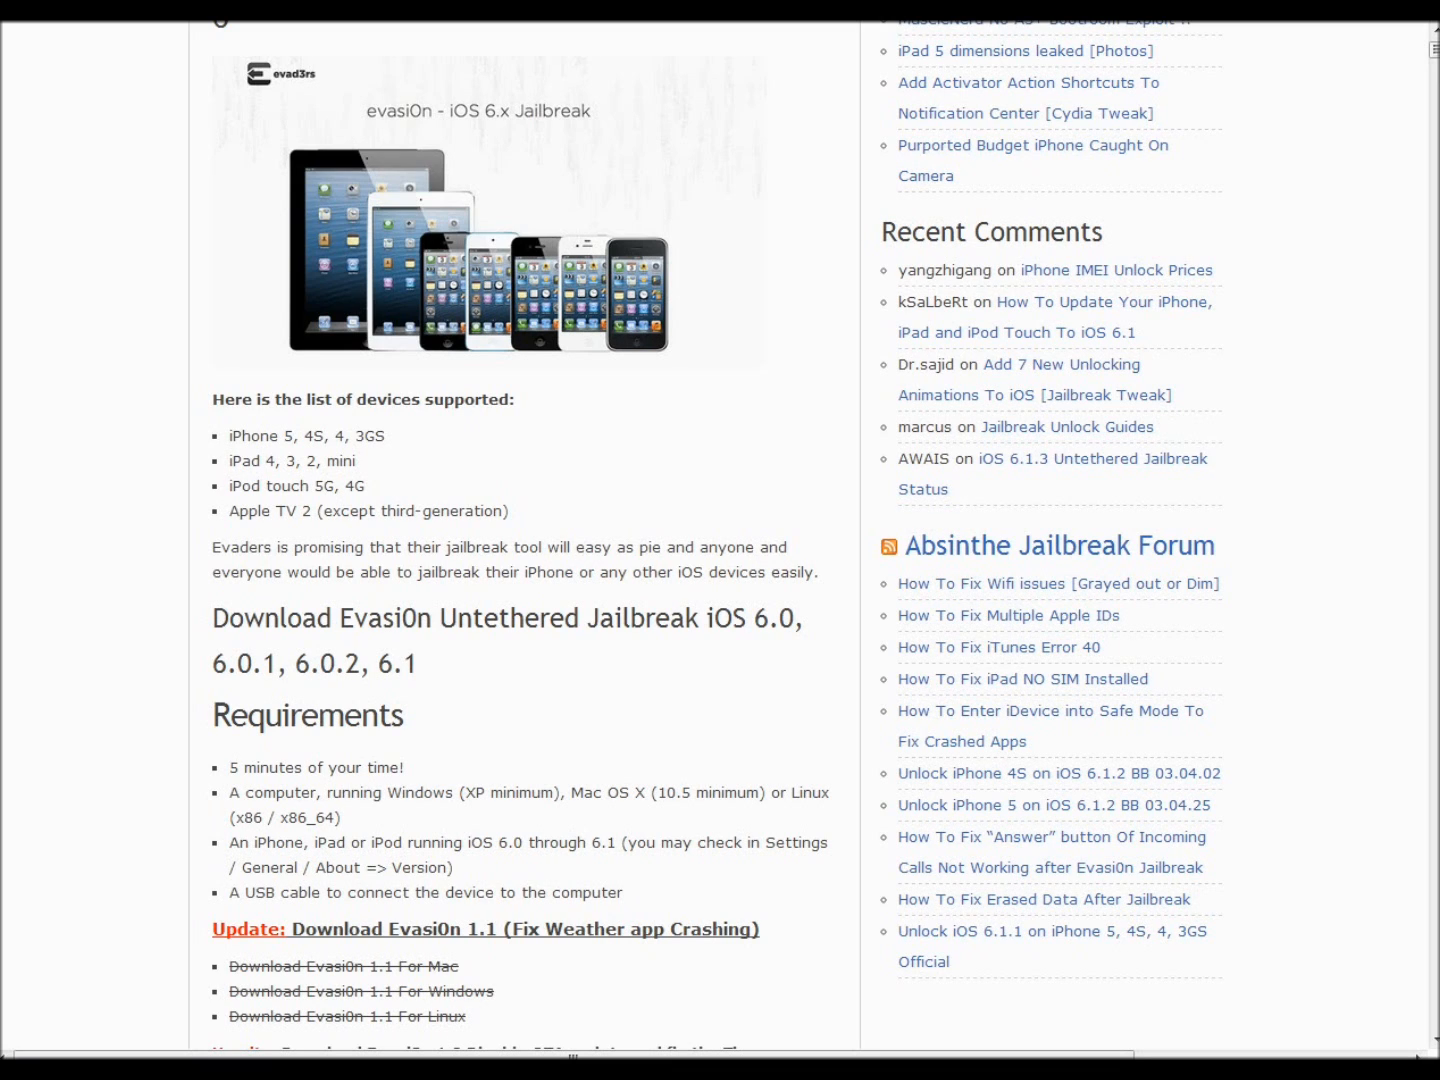
scroll("up", 3)
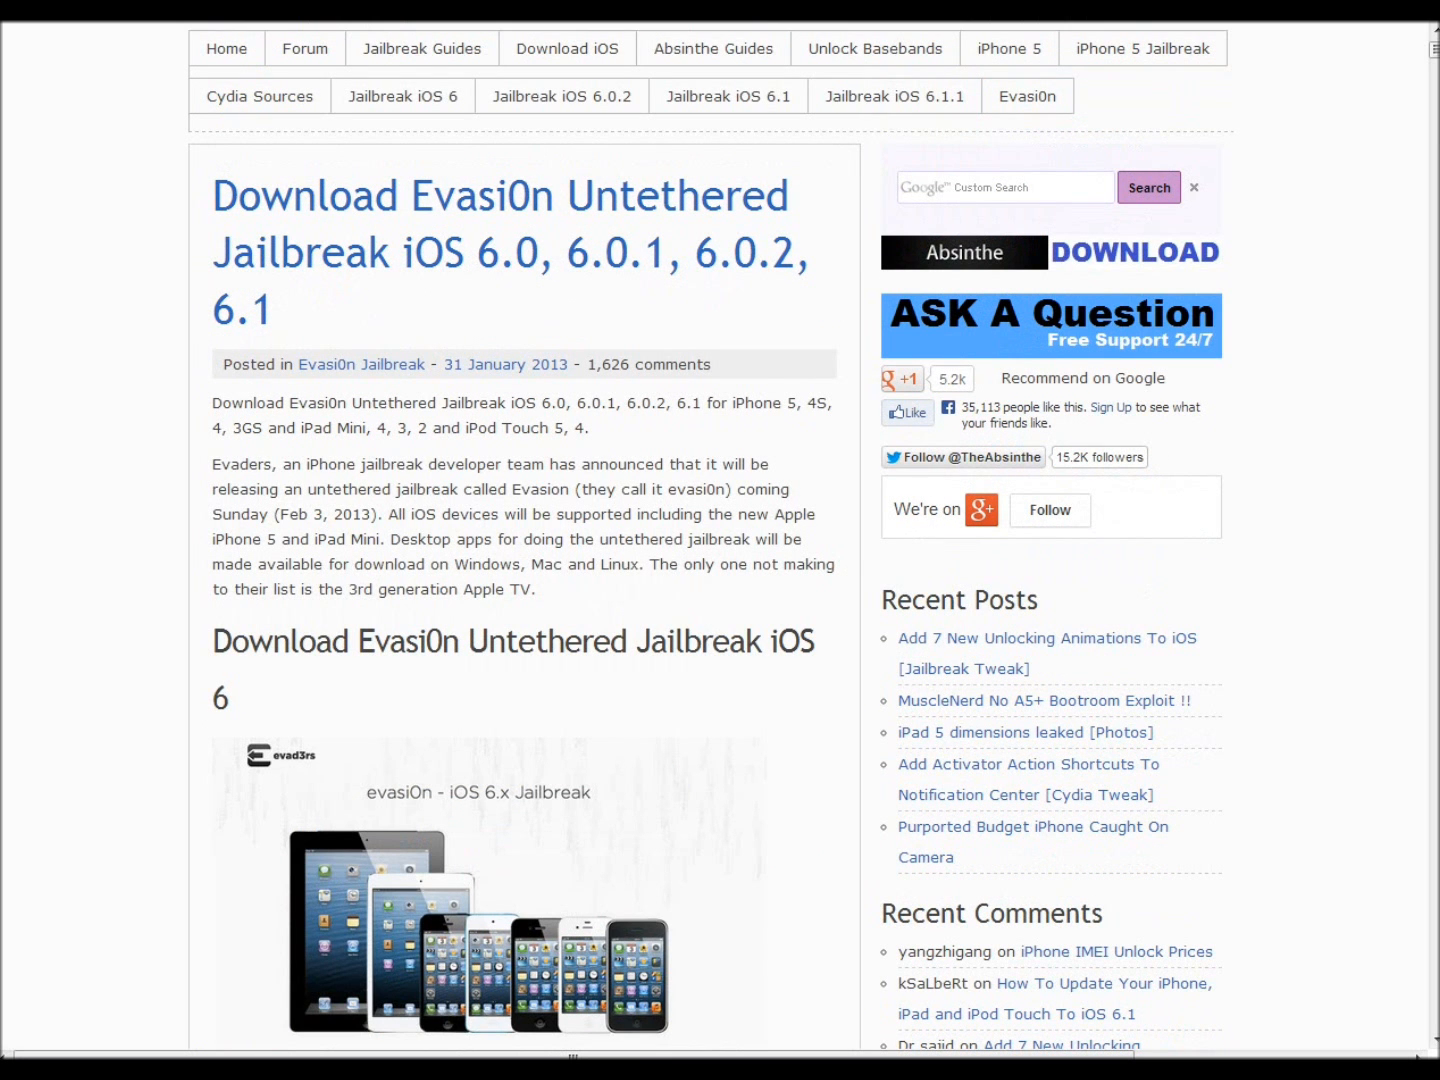
scroll("down", 3)
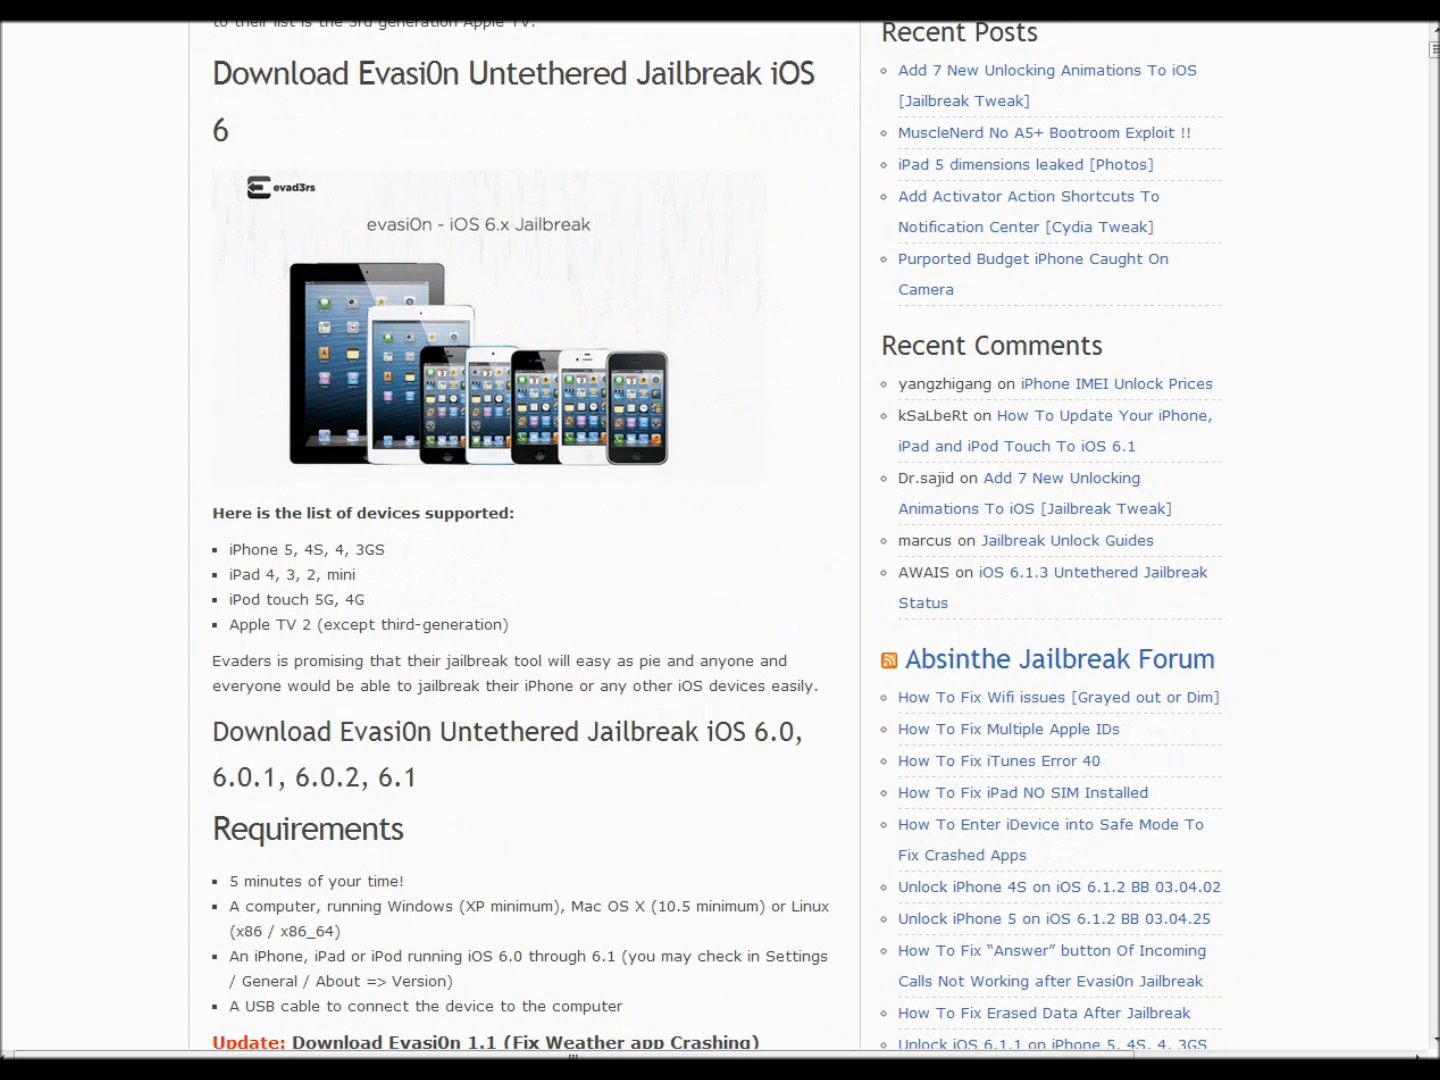
scroll("up", 3)
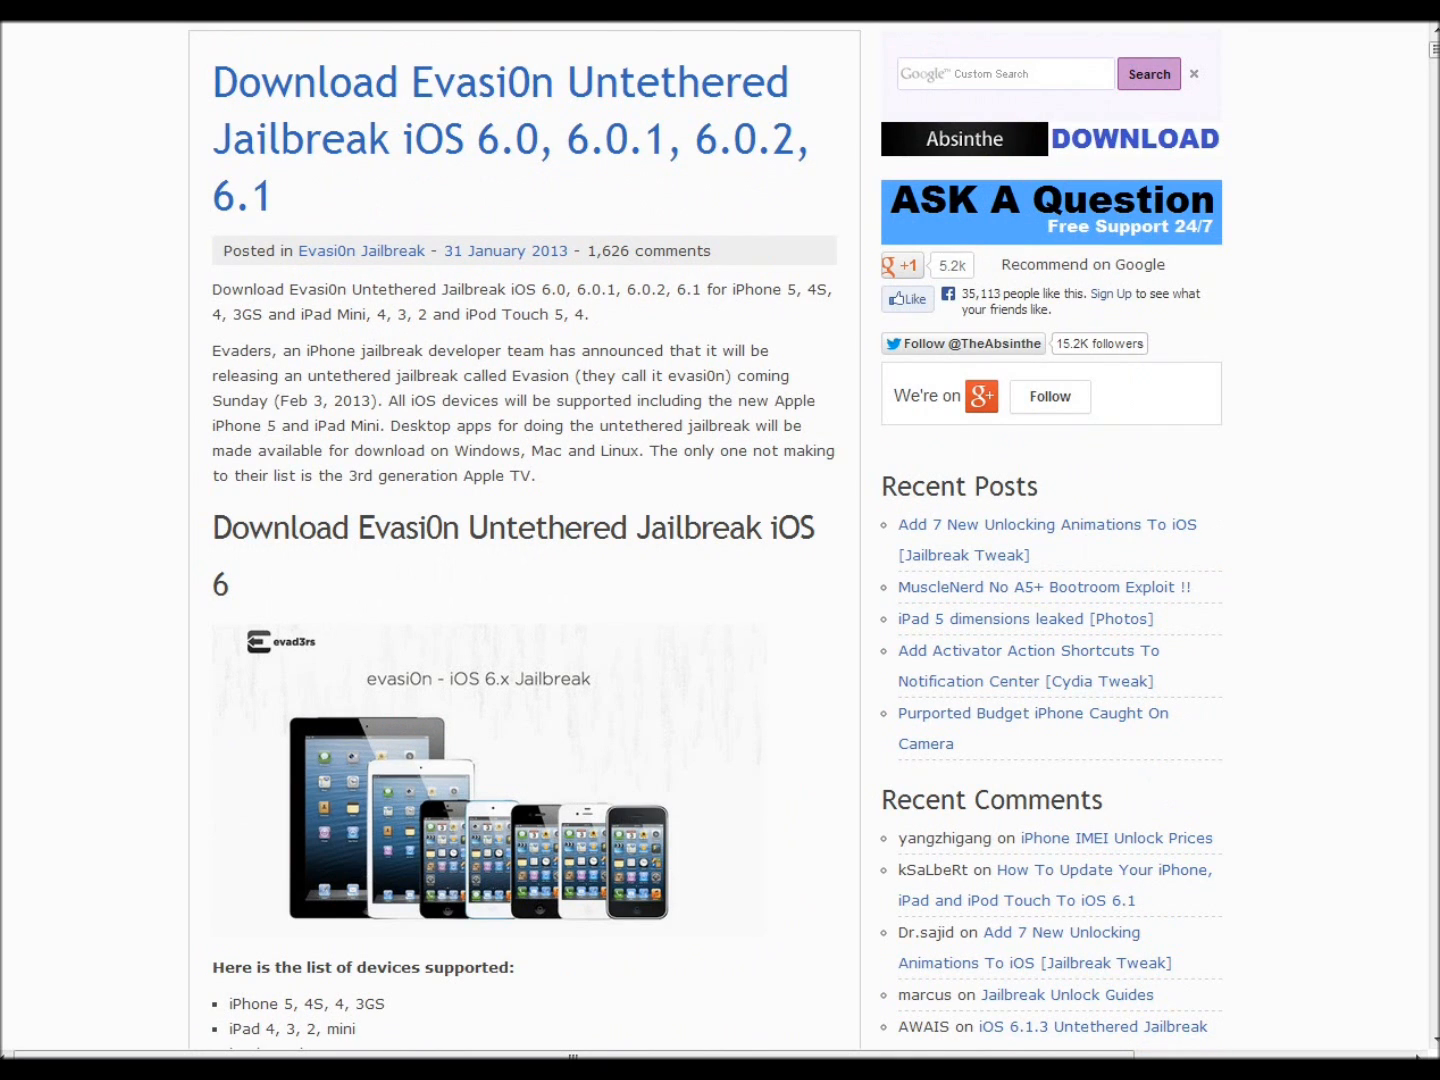
scroll("down", 3)
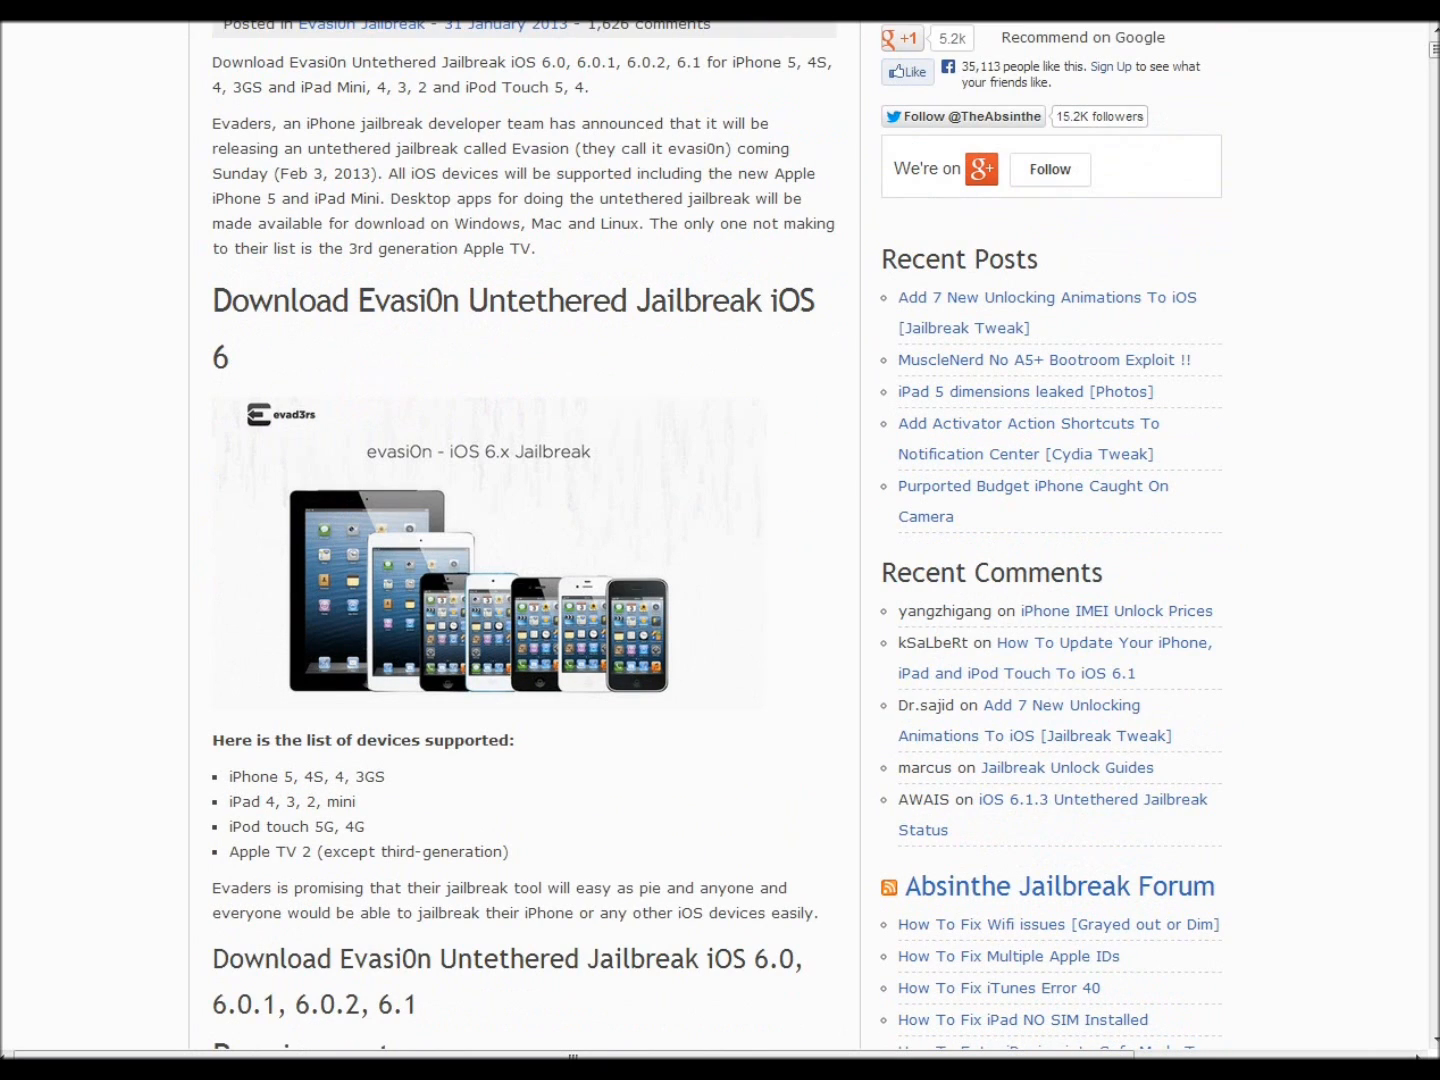
Restore the redsn0w_win_0.9.15b3 folder window and scroll the article's update list
double_click(243, 801)
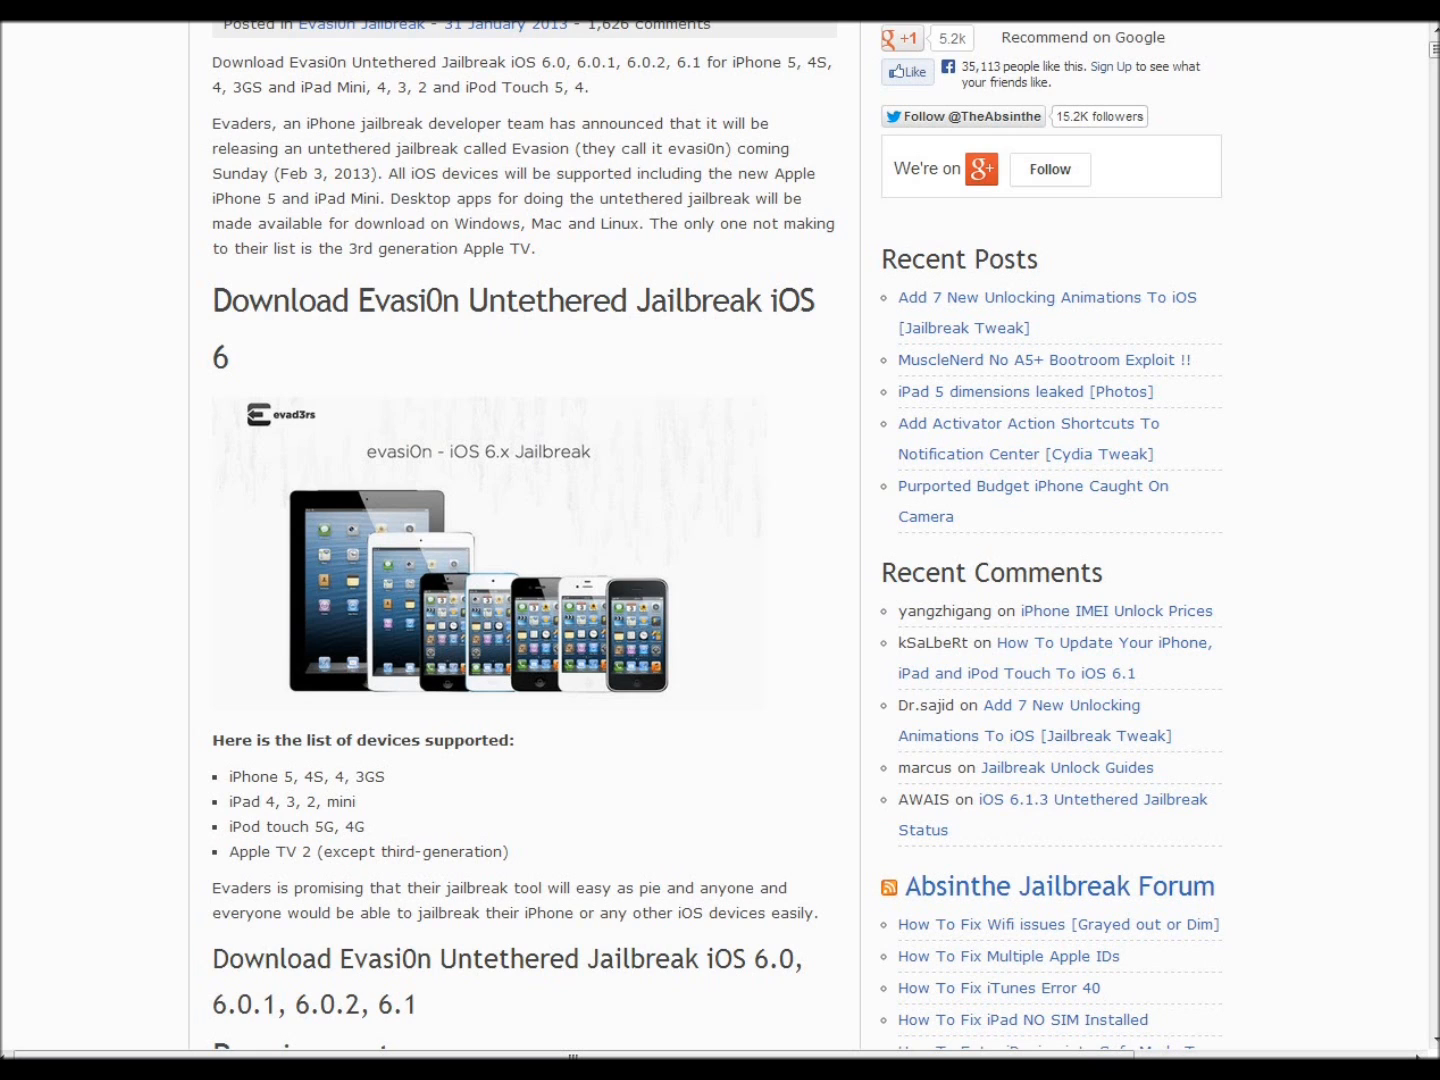
scroll("down", 3)
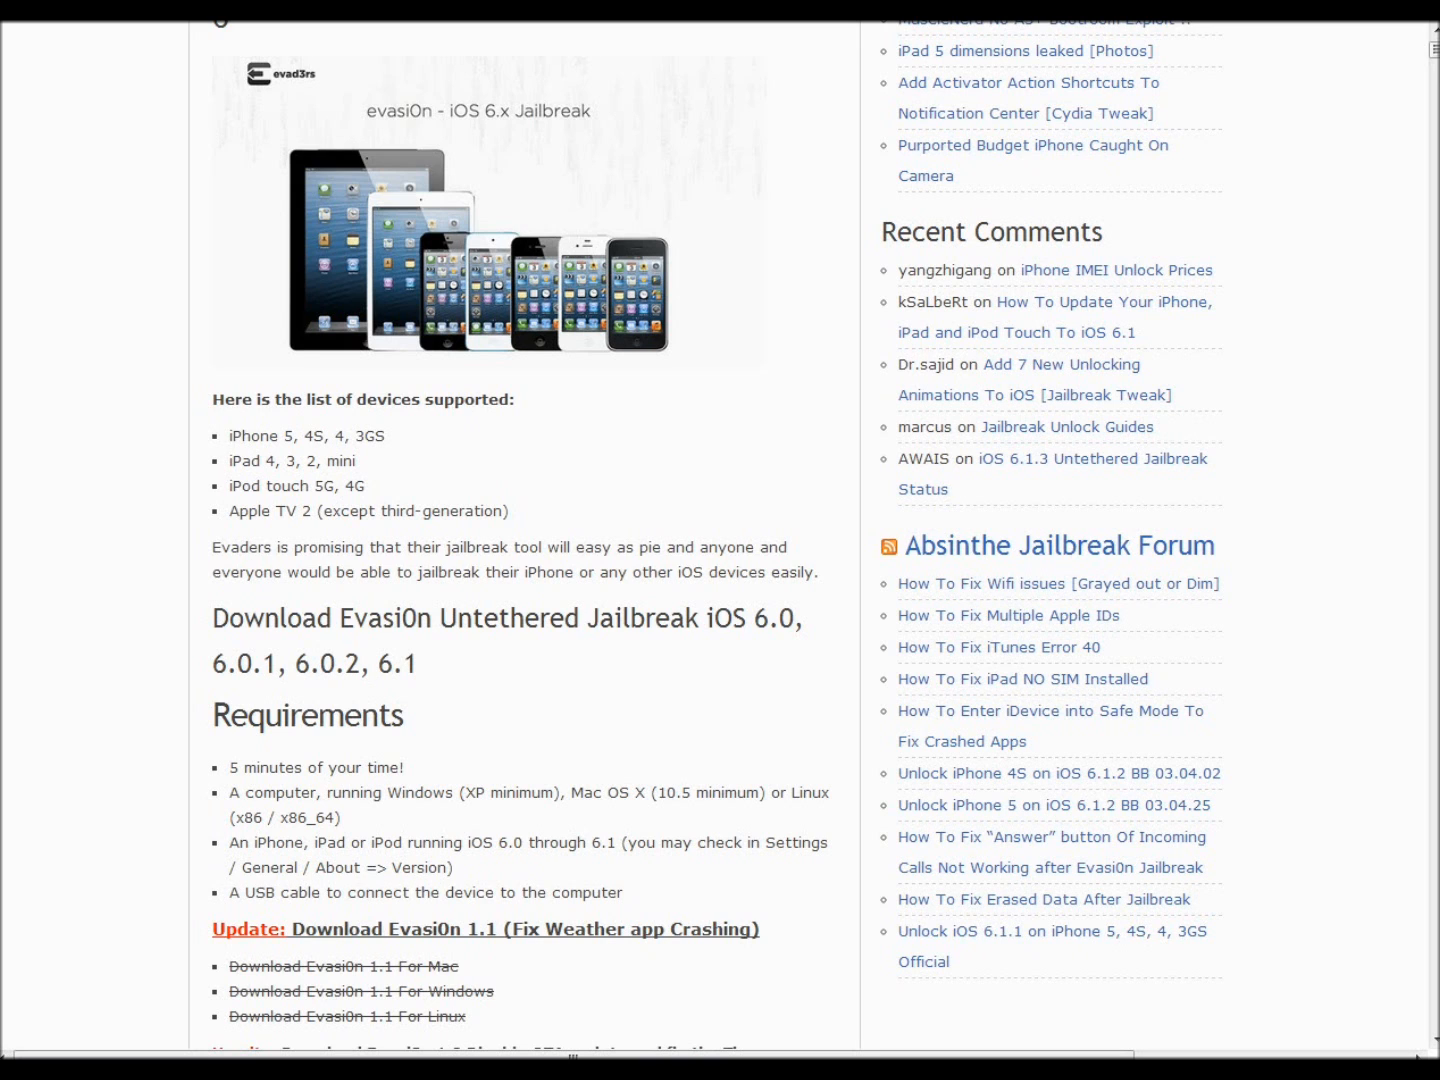
scroll("down", 3)
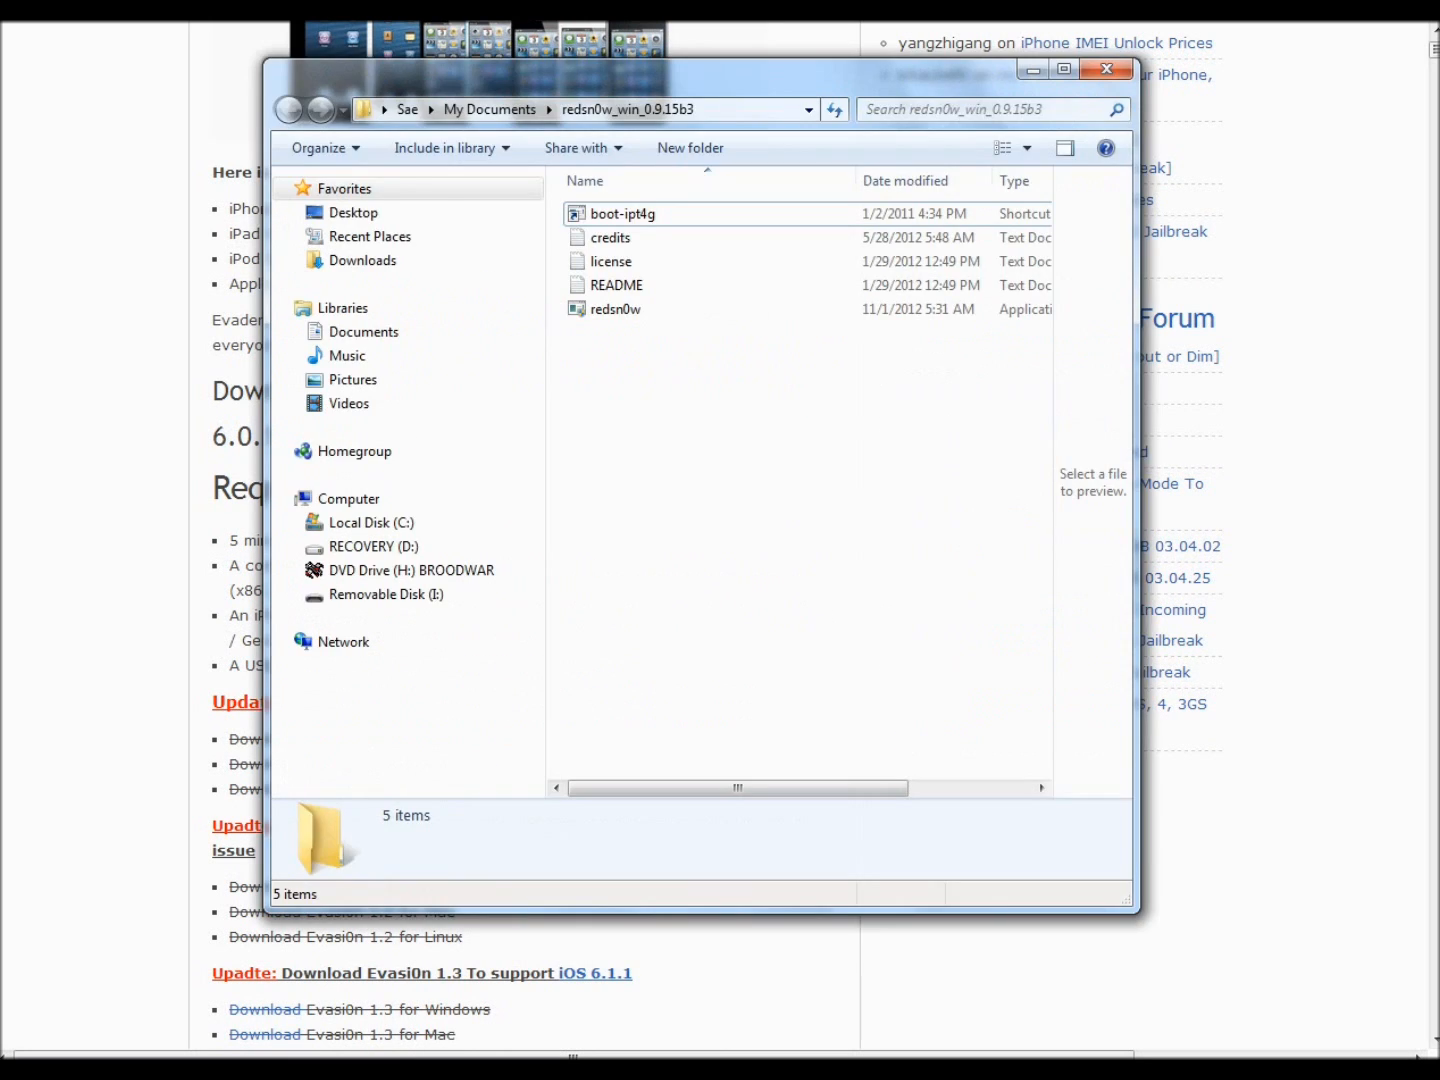
Minimize the redsn0w folder window, leaving the Evasi0n download updates on screen
left_click(1108, 69)
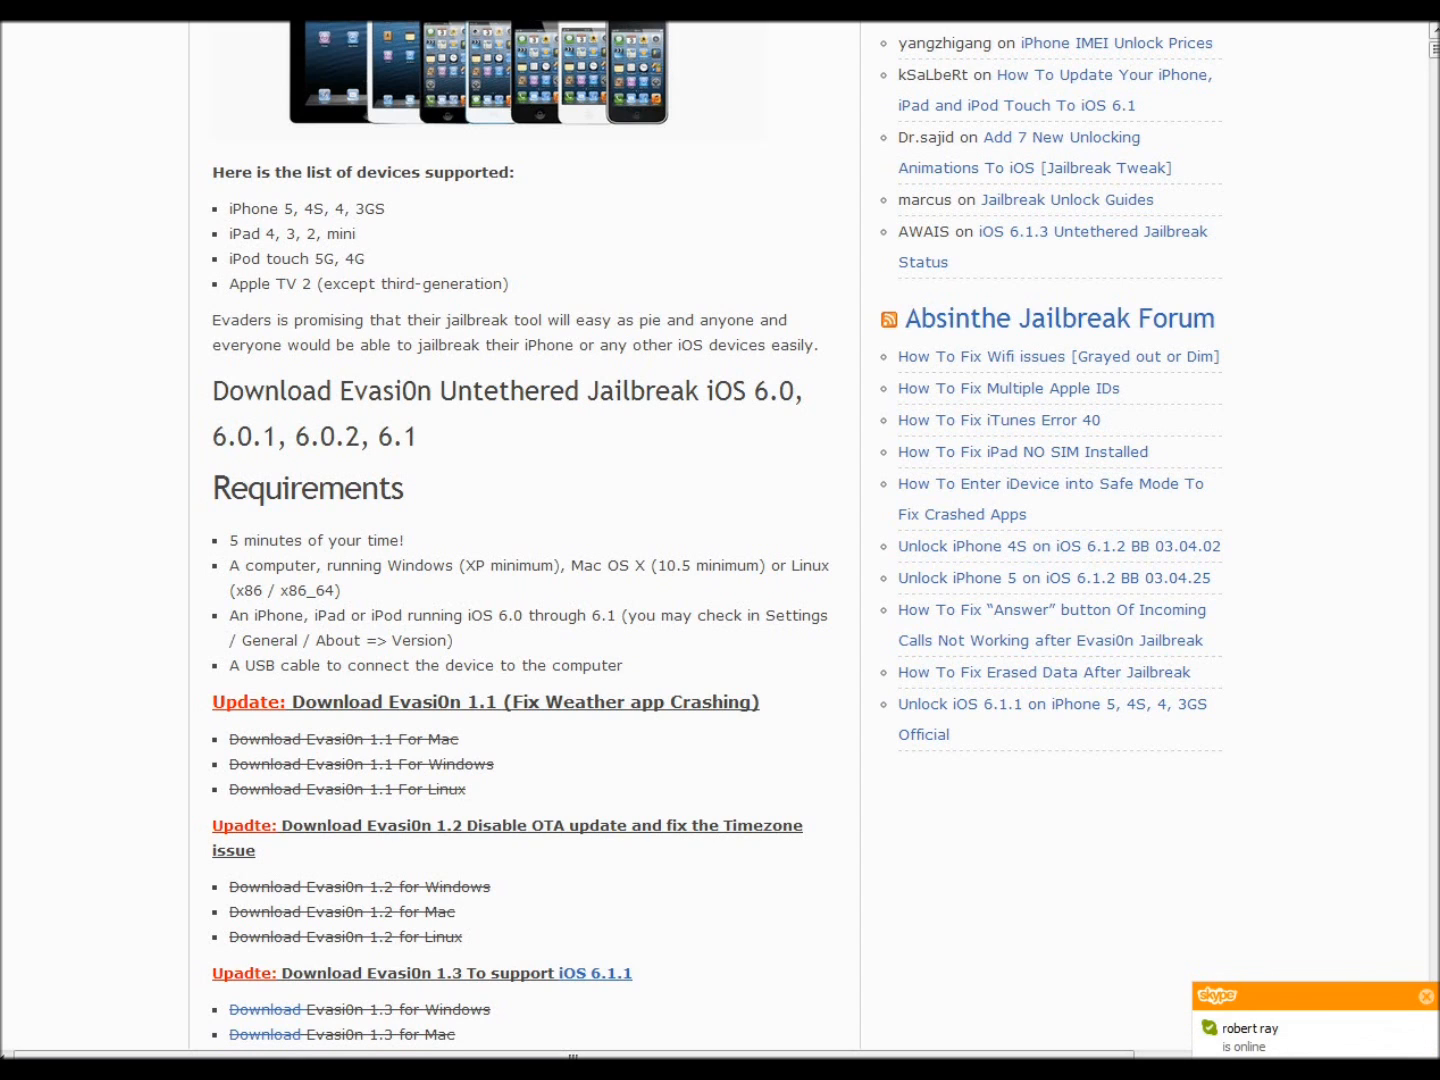
Scroll to the 'Download Evasi0n 1.5.3 to fix Crashes on Windows' links for Mac, Windows and Linux
scroll("down", 3)
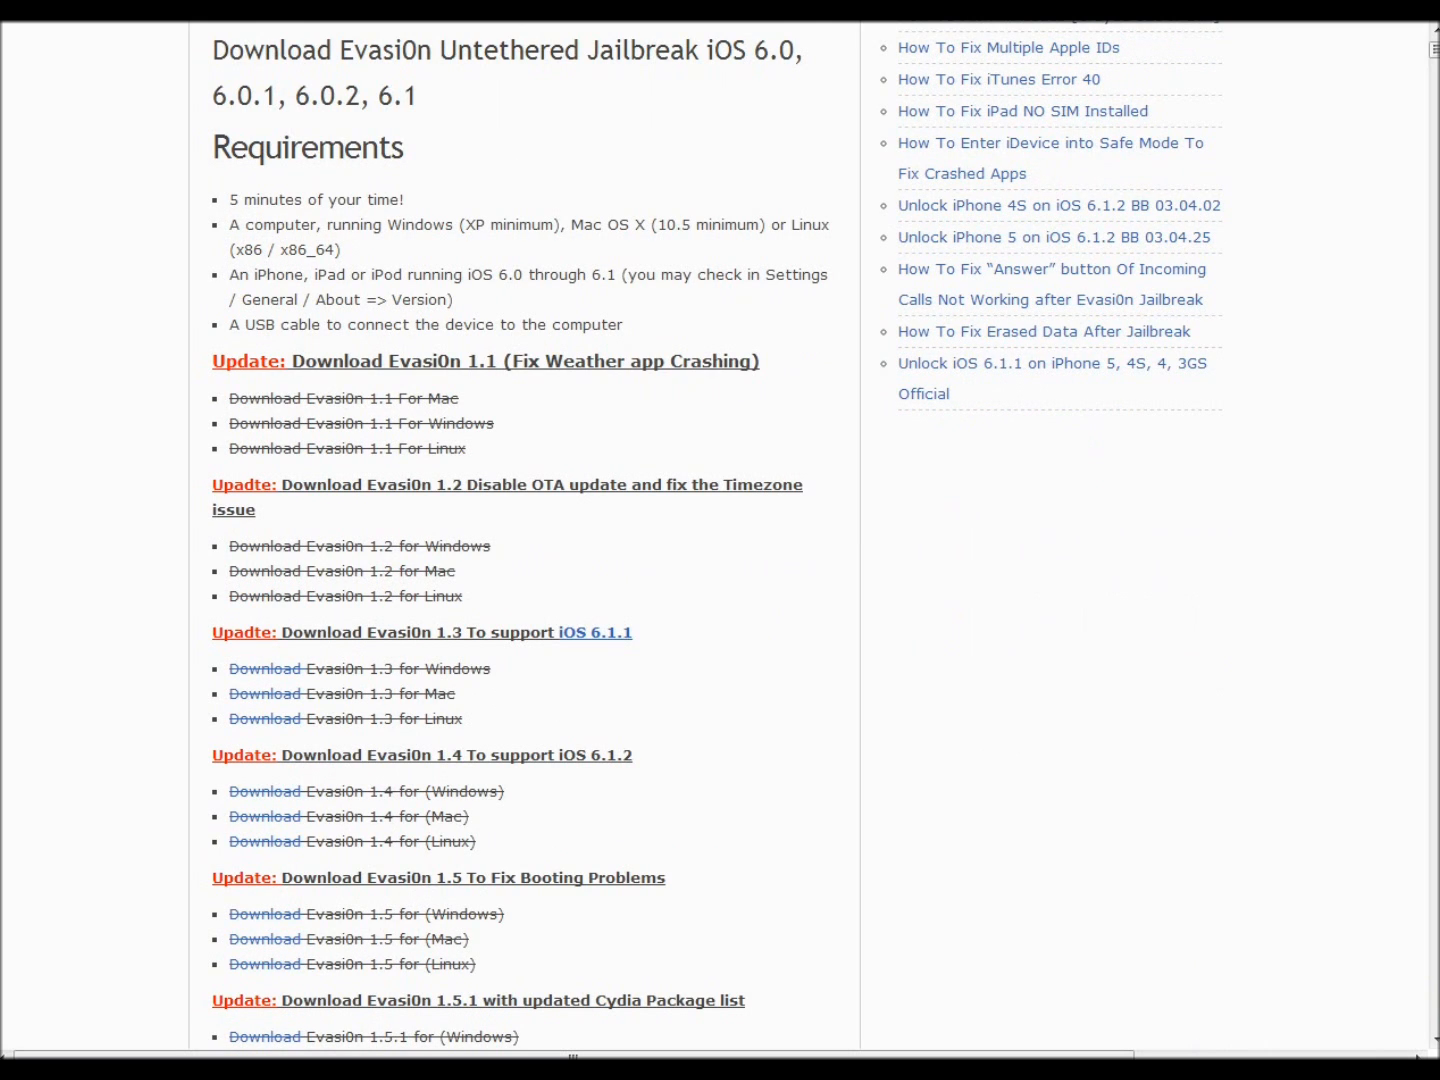
scroll("down", 3)
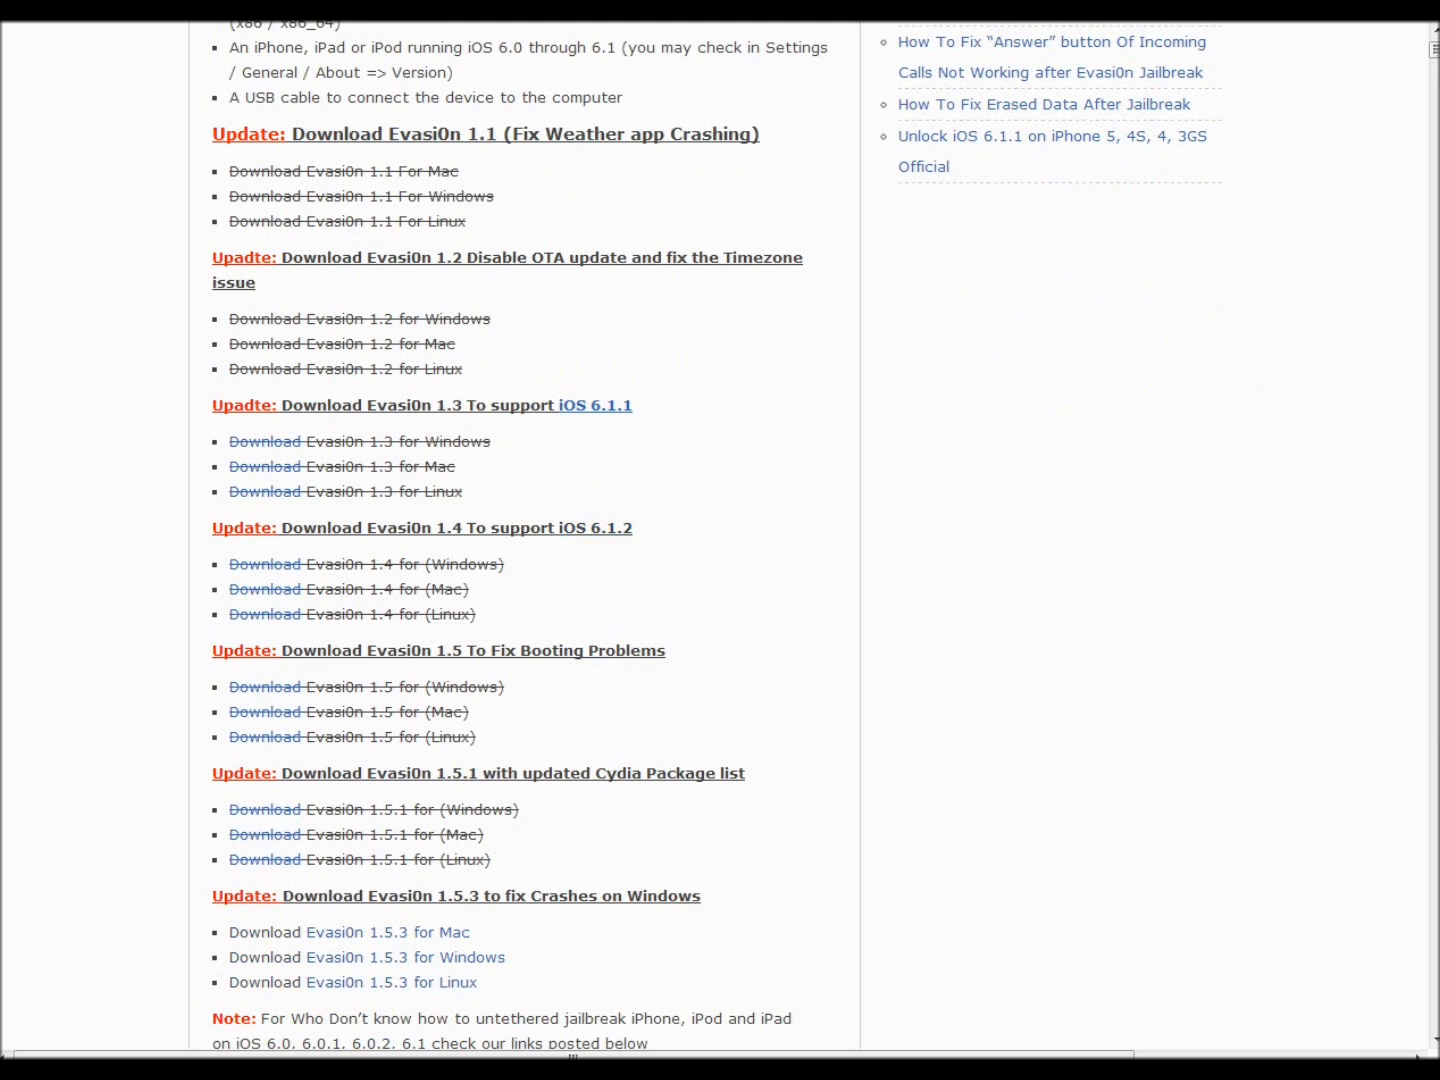
scroll("down", 3)
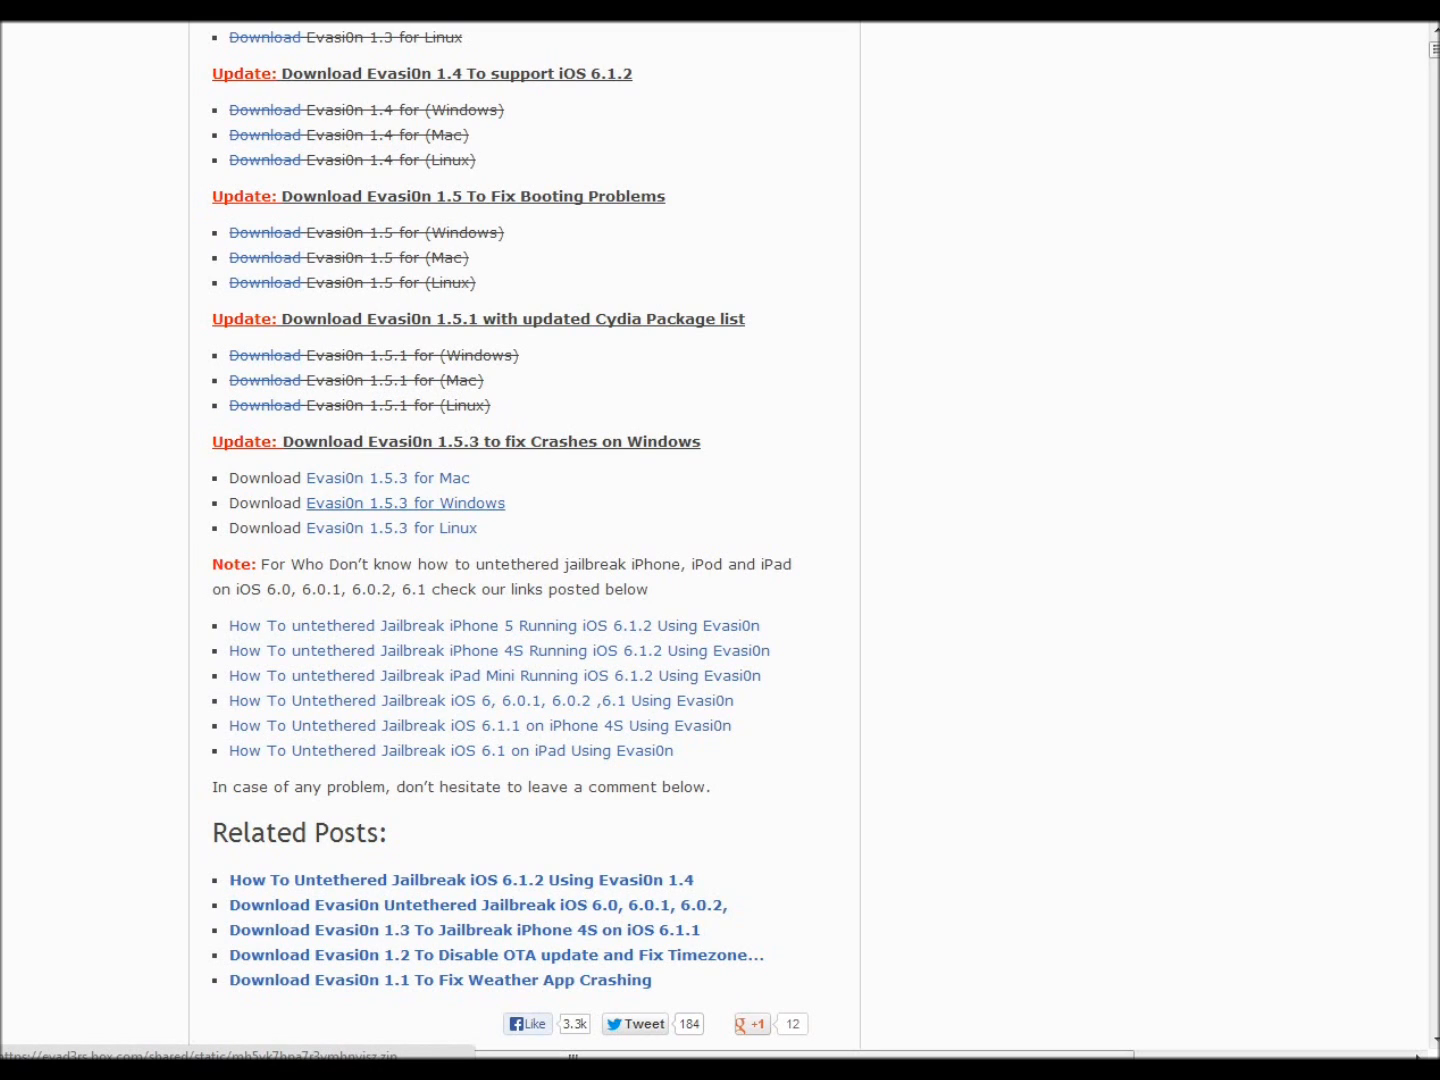
Download Evasi0n 1.5.3 for Windows and leave the survey page back to the article
left_click(404, 503)
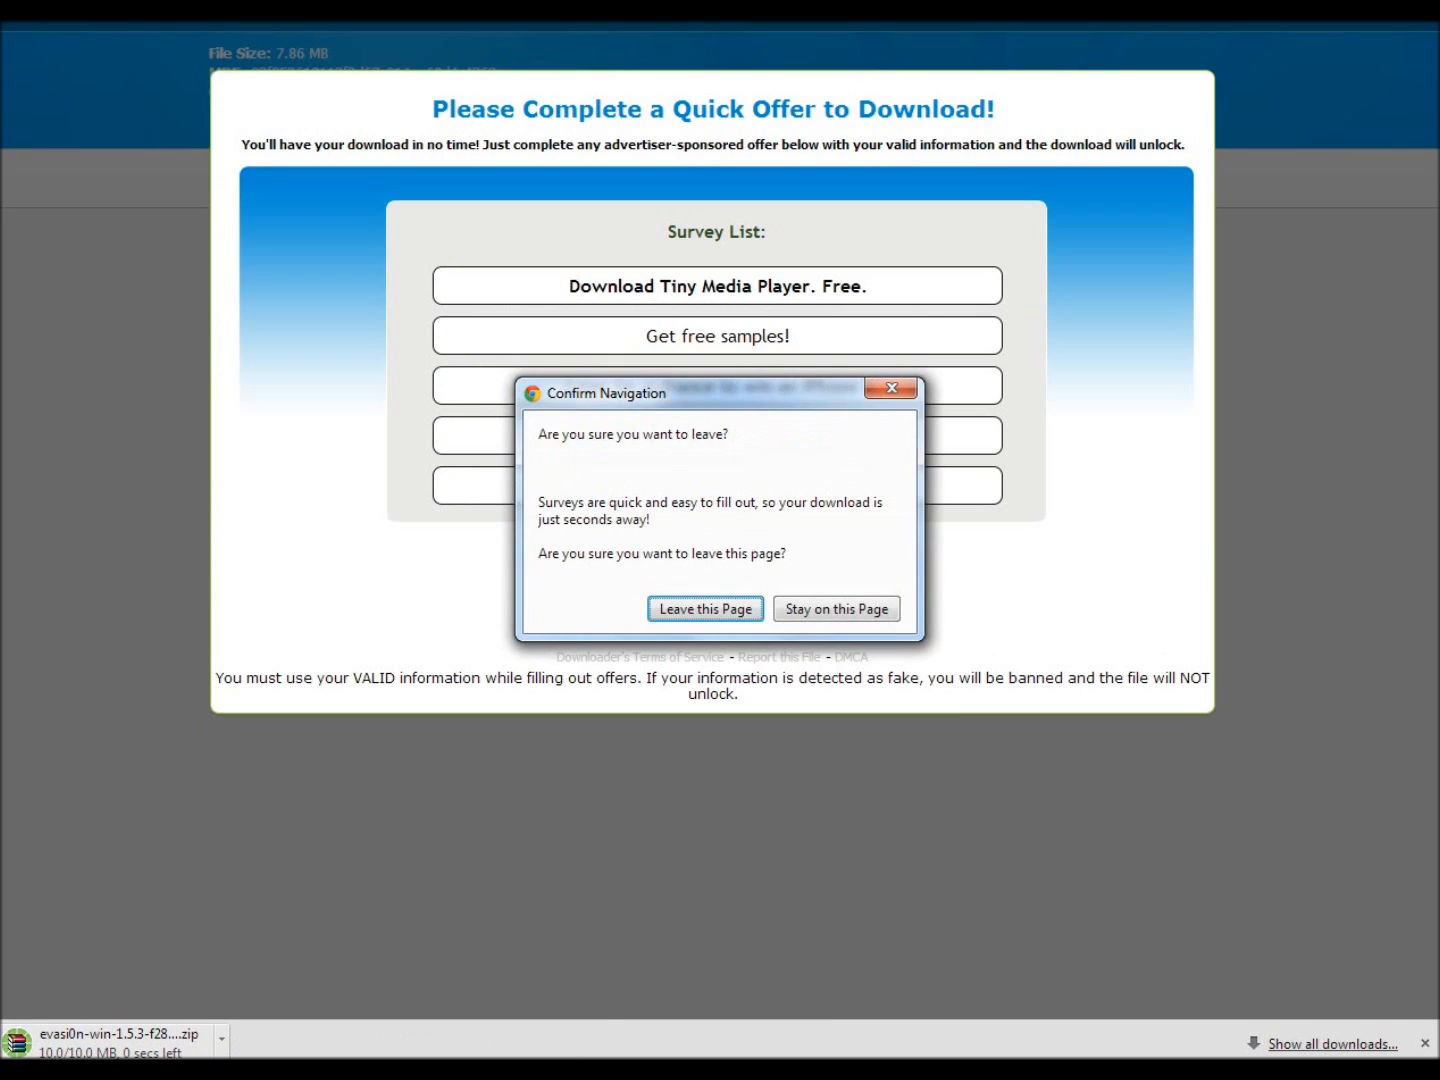
left_click(704, 608)
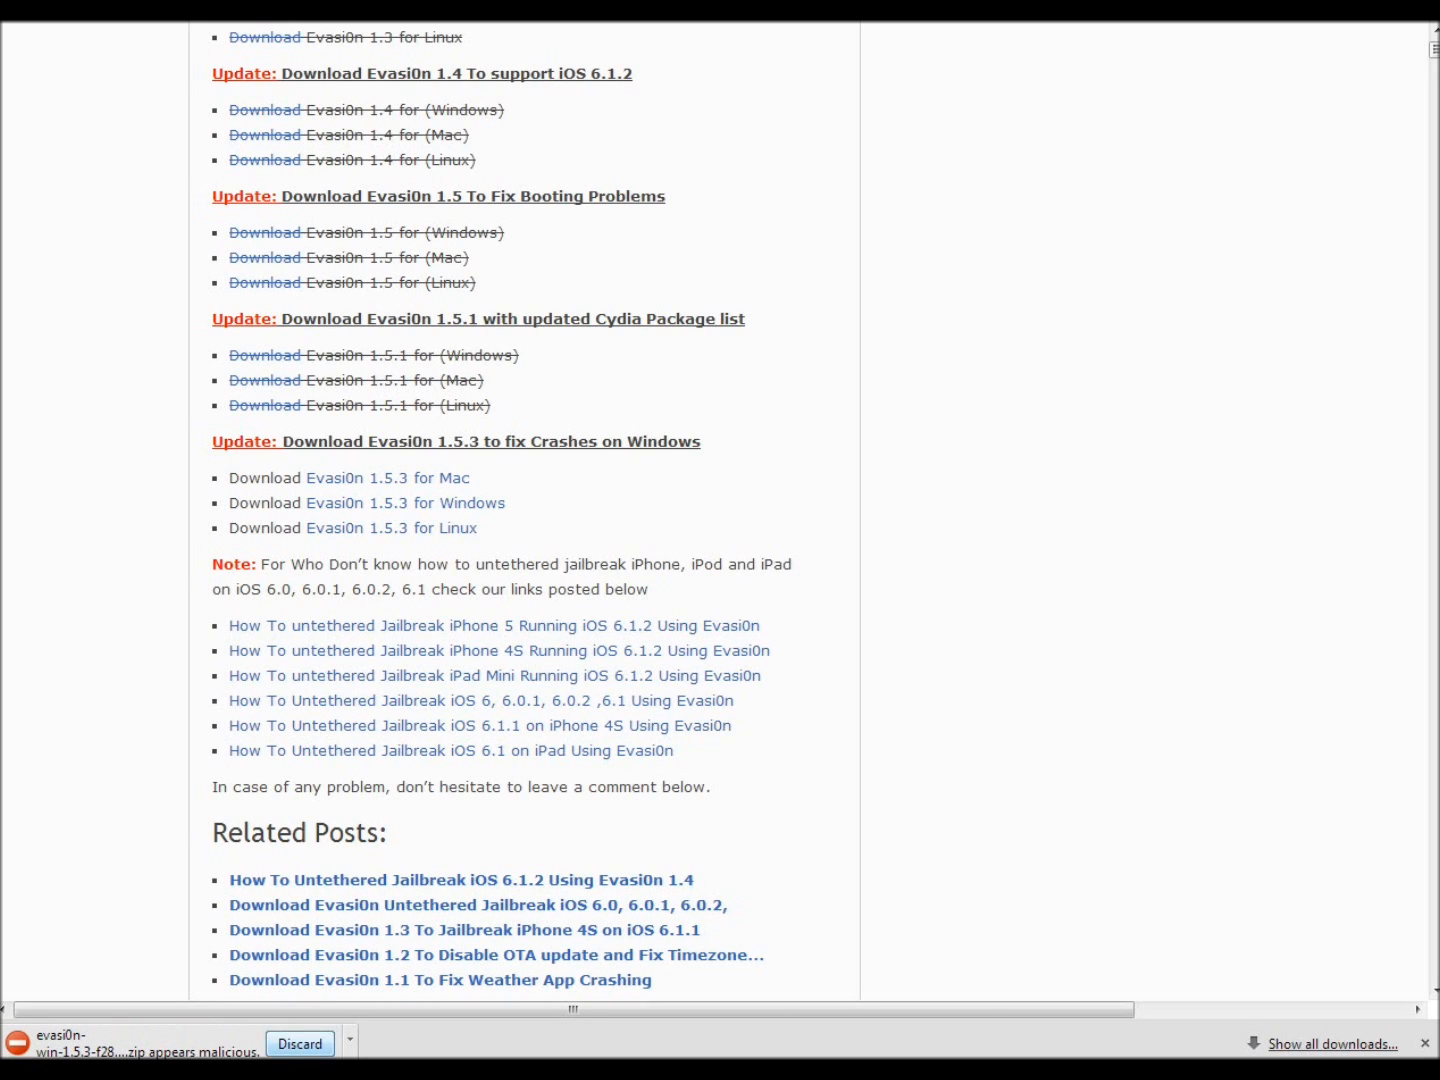
Keep the flagged evasi0n-win-1.5.3 zip despite the malicious-file warning
left_click(1332, 1044)
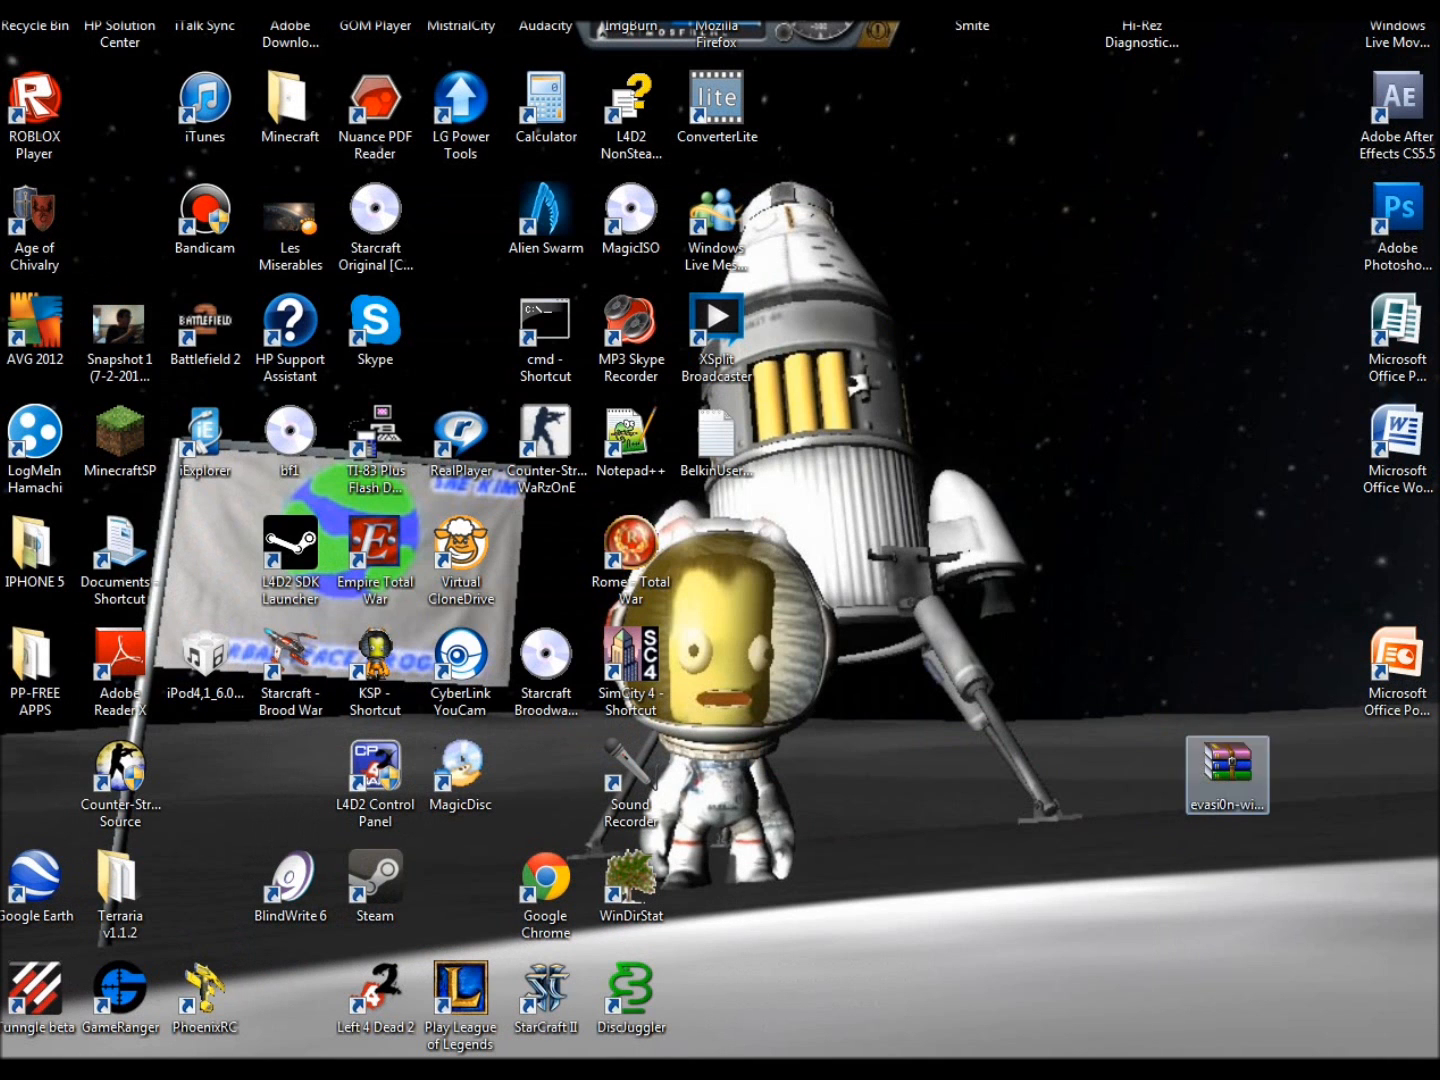
Extract the evasi0n-win-1.5.3 folder from the zip to the desktop with WinRAR
left_click(1227, 775)
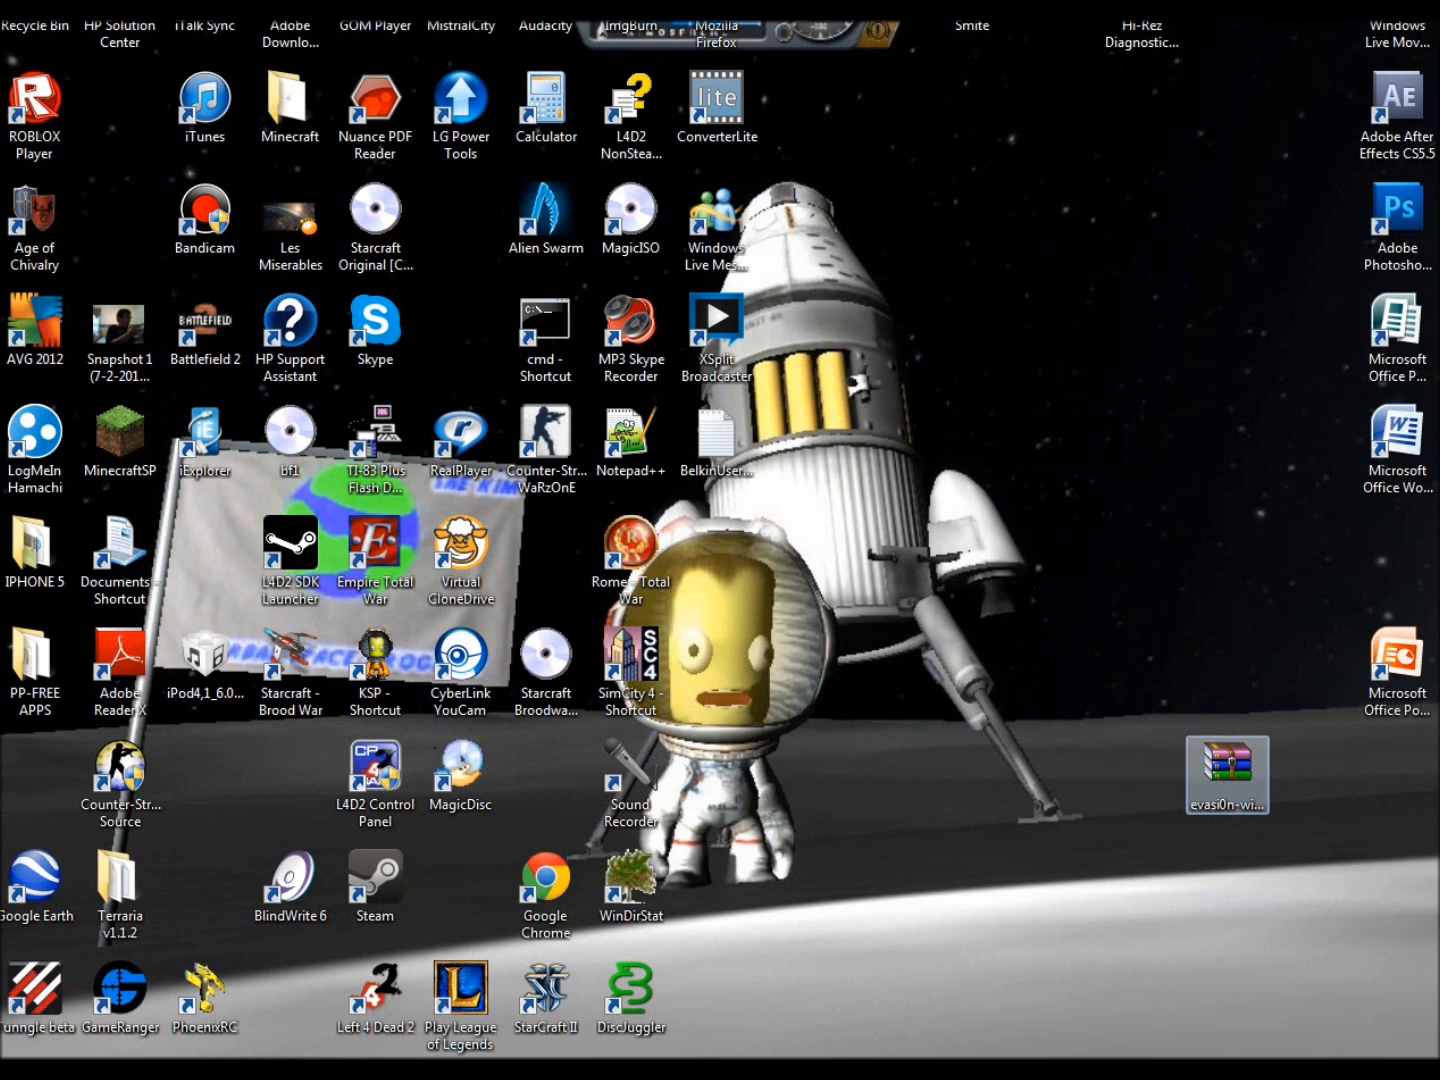
double_click(1227, 774)
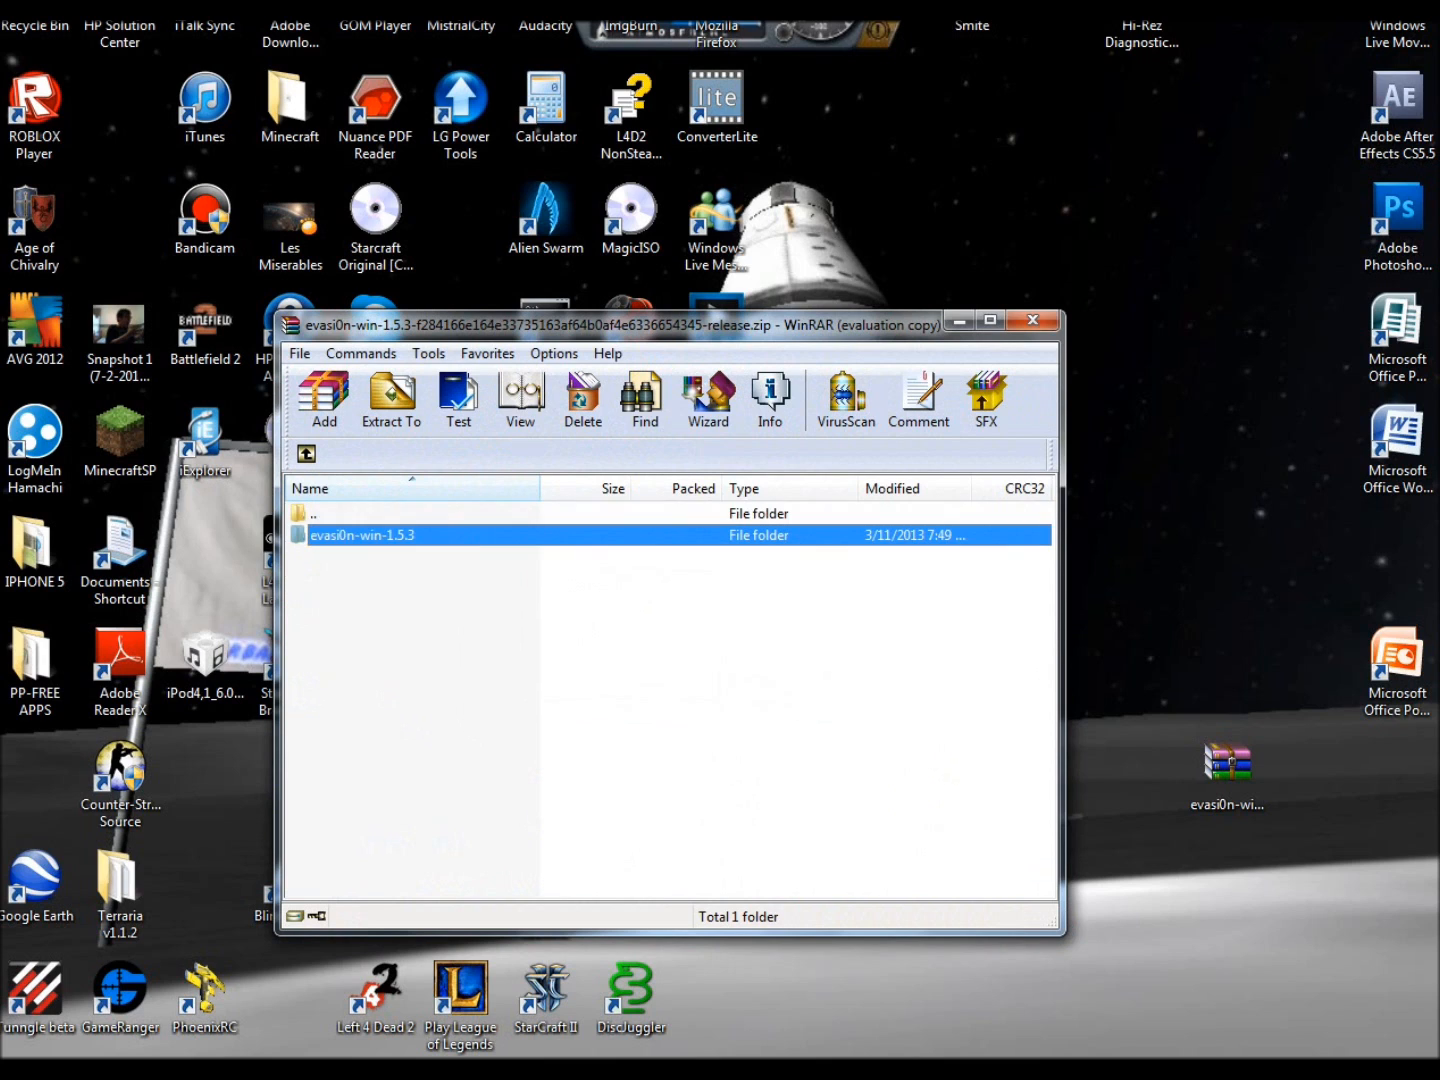
left_click(390, 400)
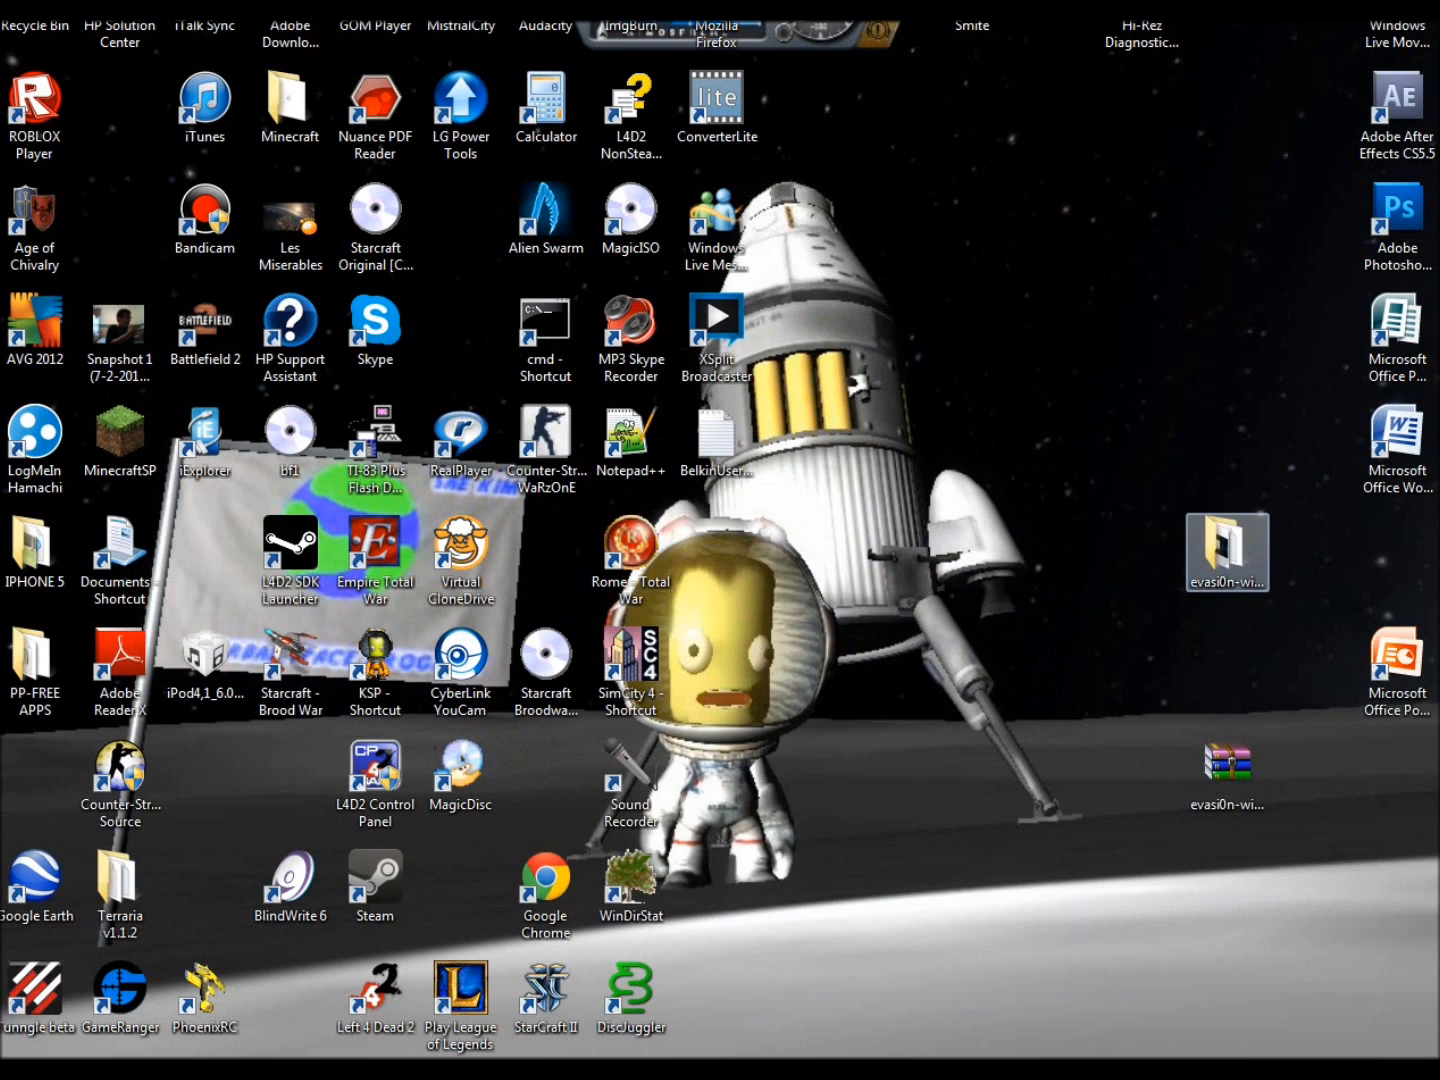
left_click(1227, 552)
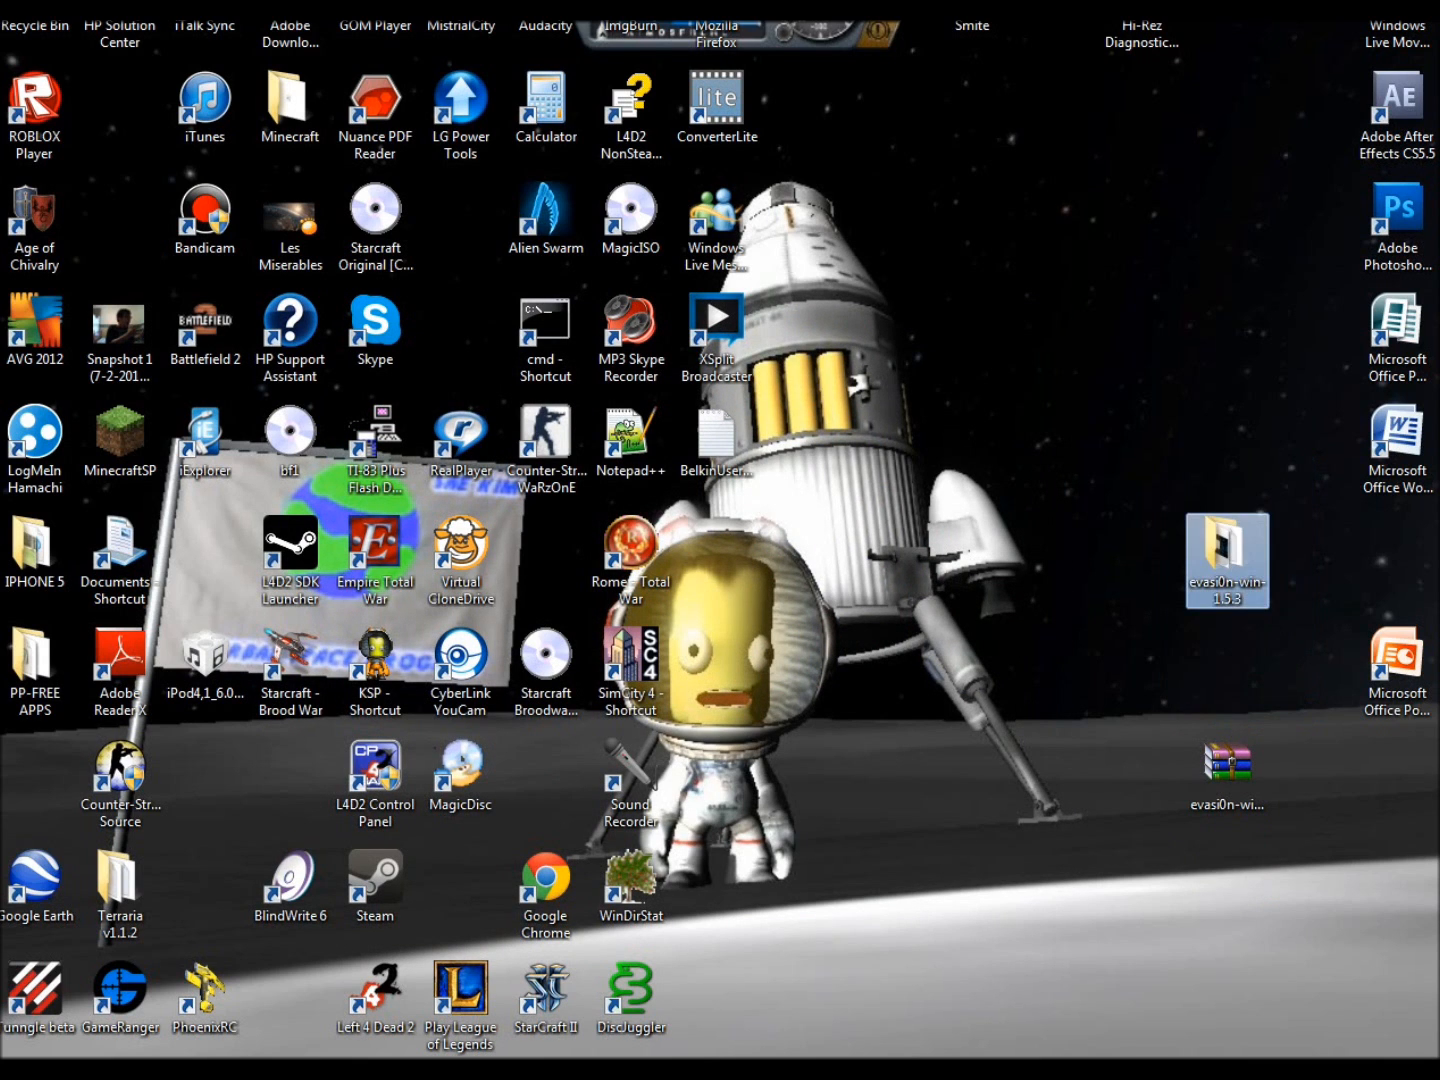
Open the evasi0n-win-1.5.3 folder showing changelog, evasi0n and README, selecting the evasi0n application
double_click(1227, 560)
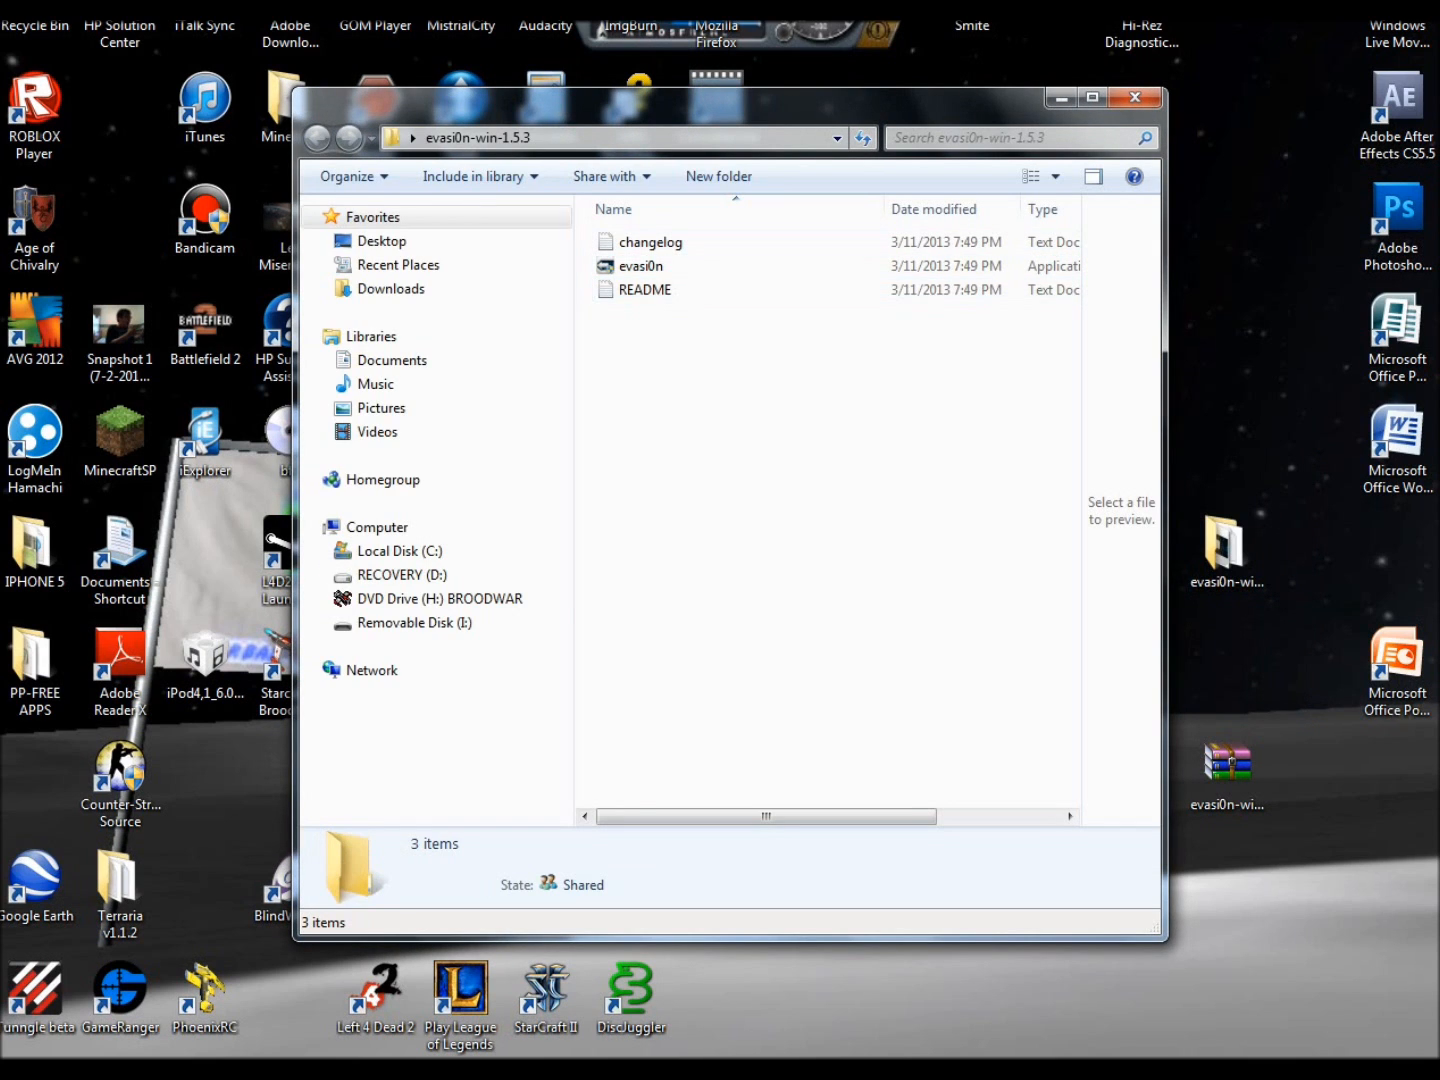
left_click(641, 266)
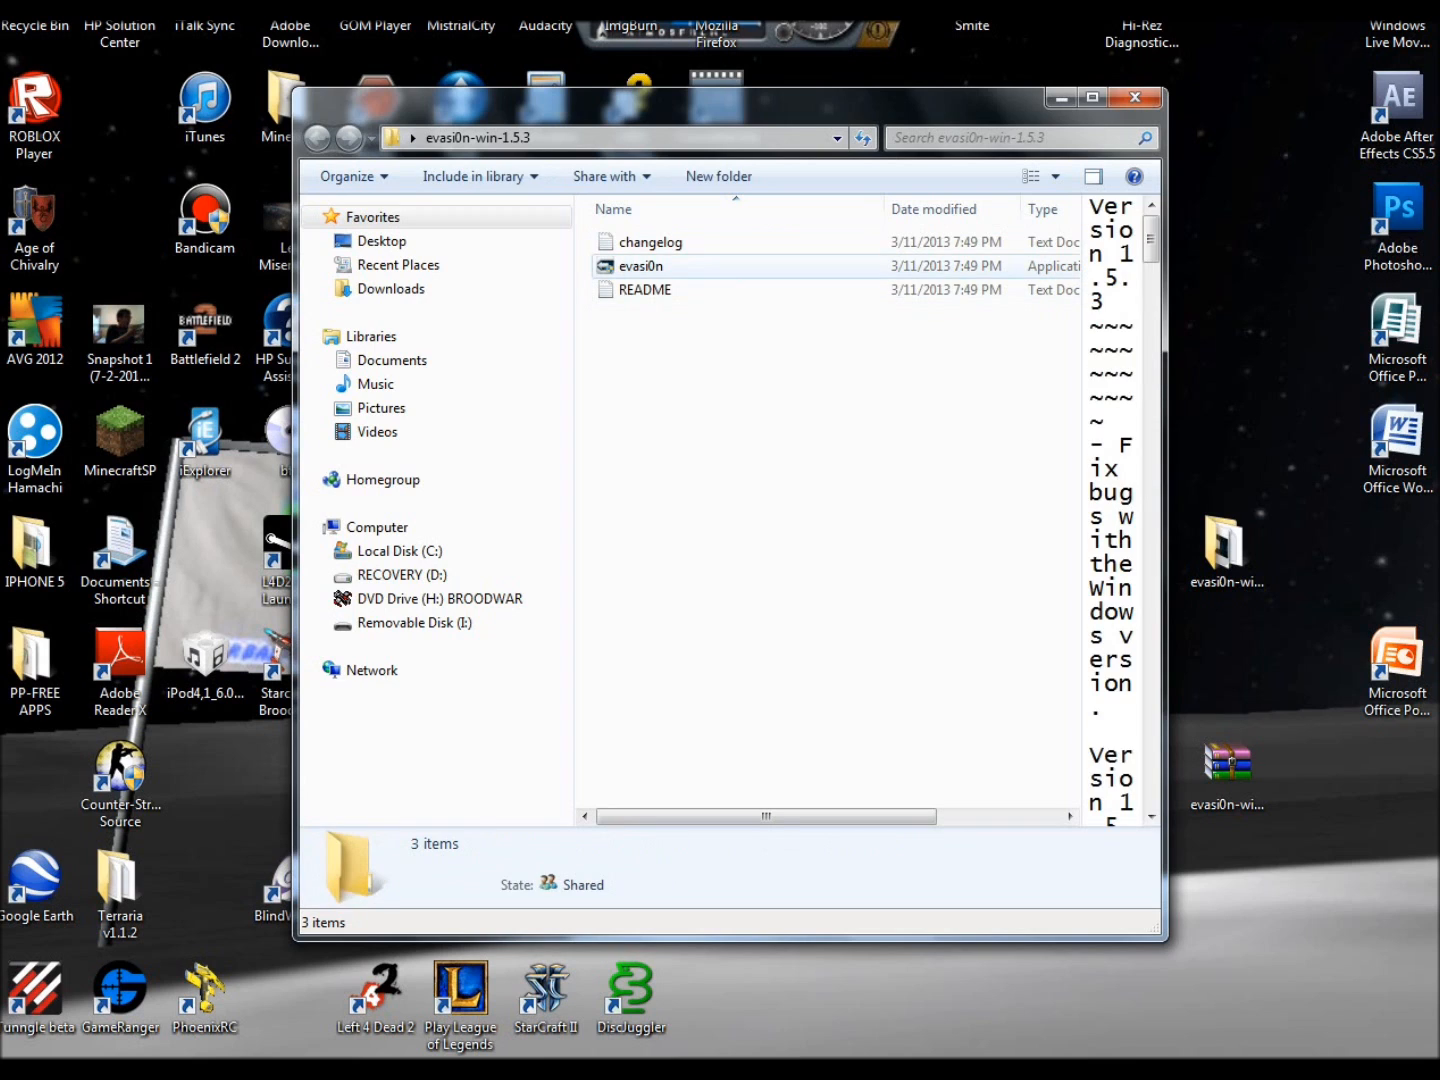
left_click(651, 242)
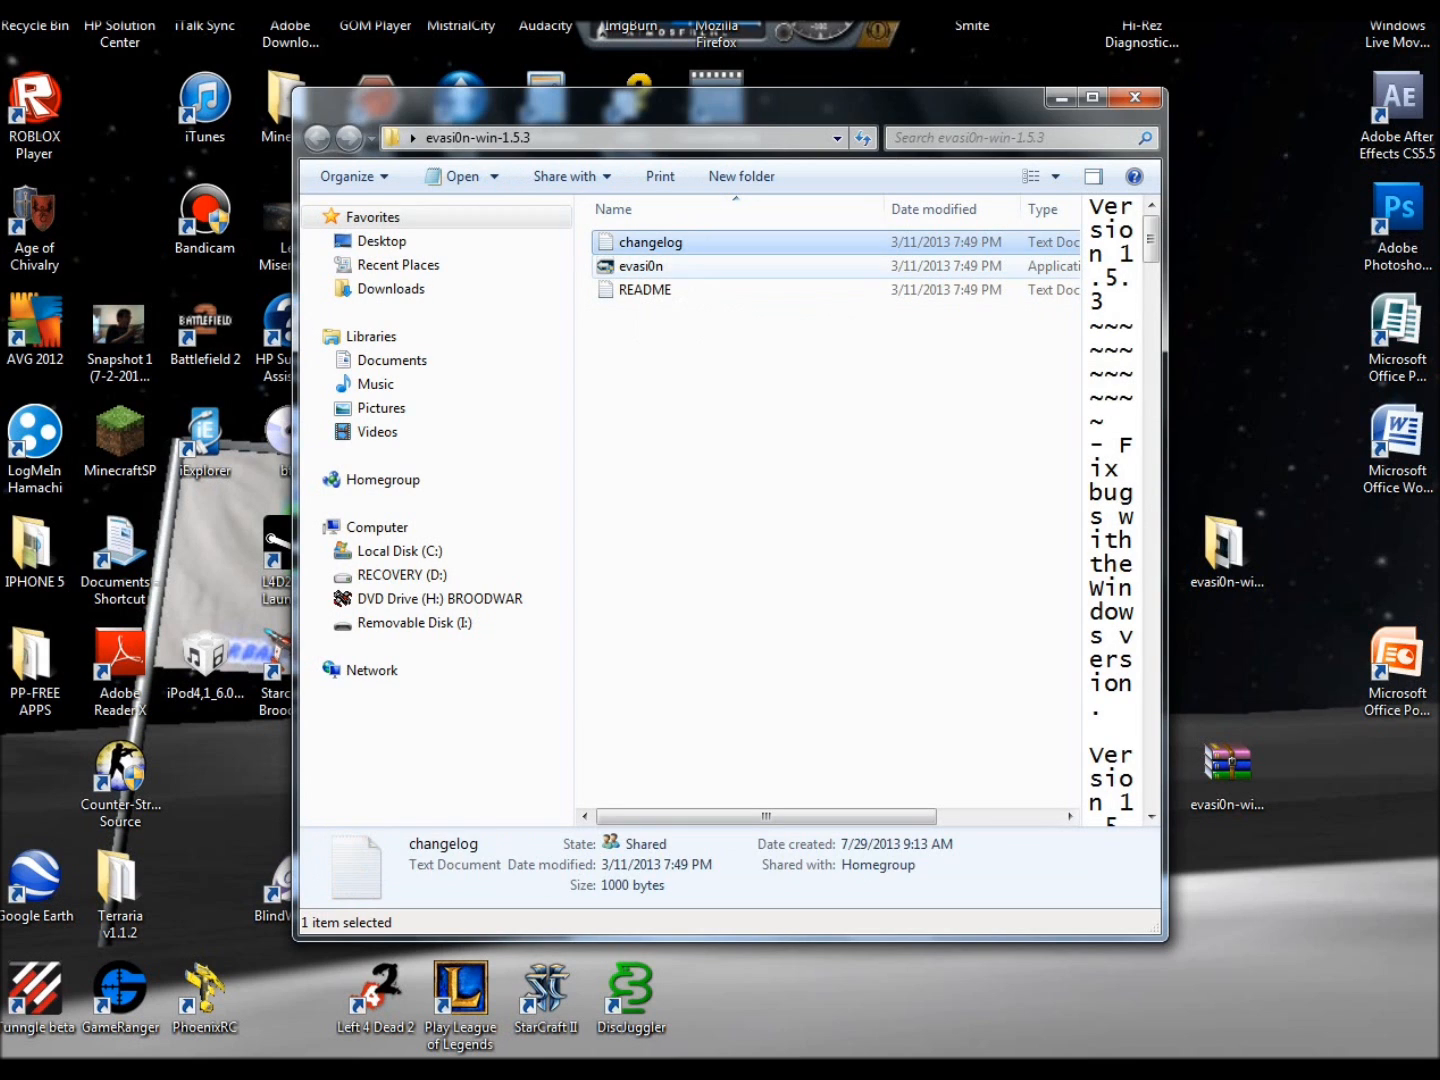
left_click(641, 266)
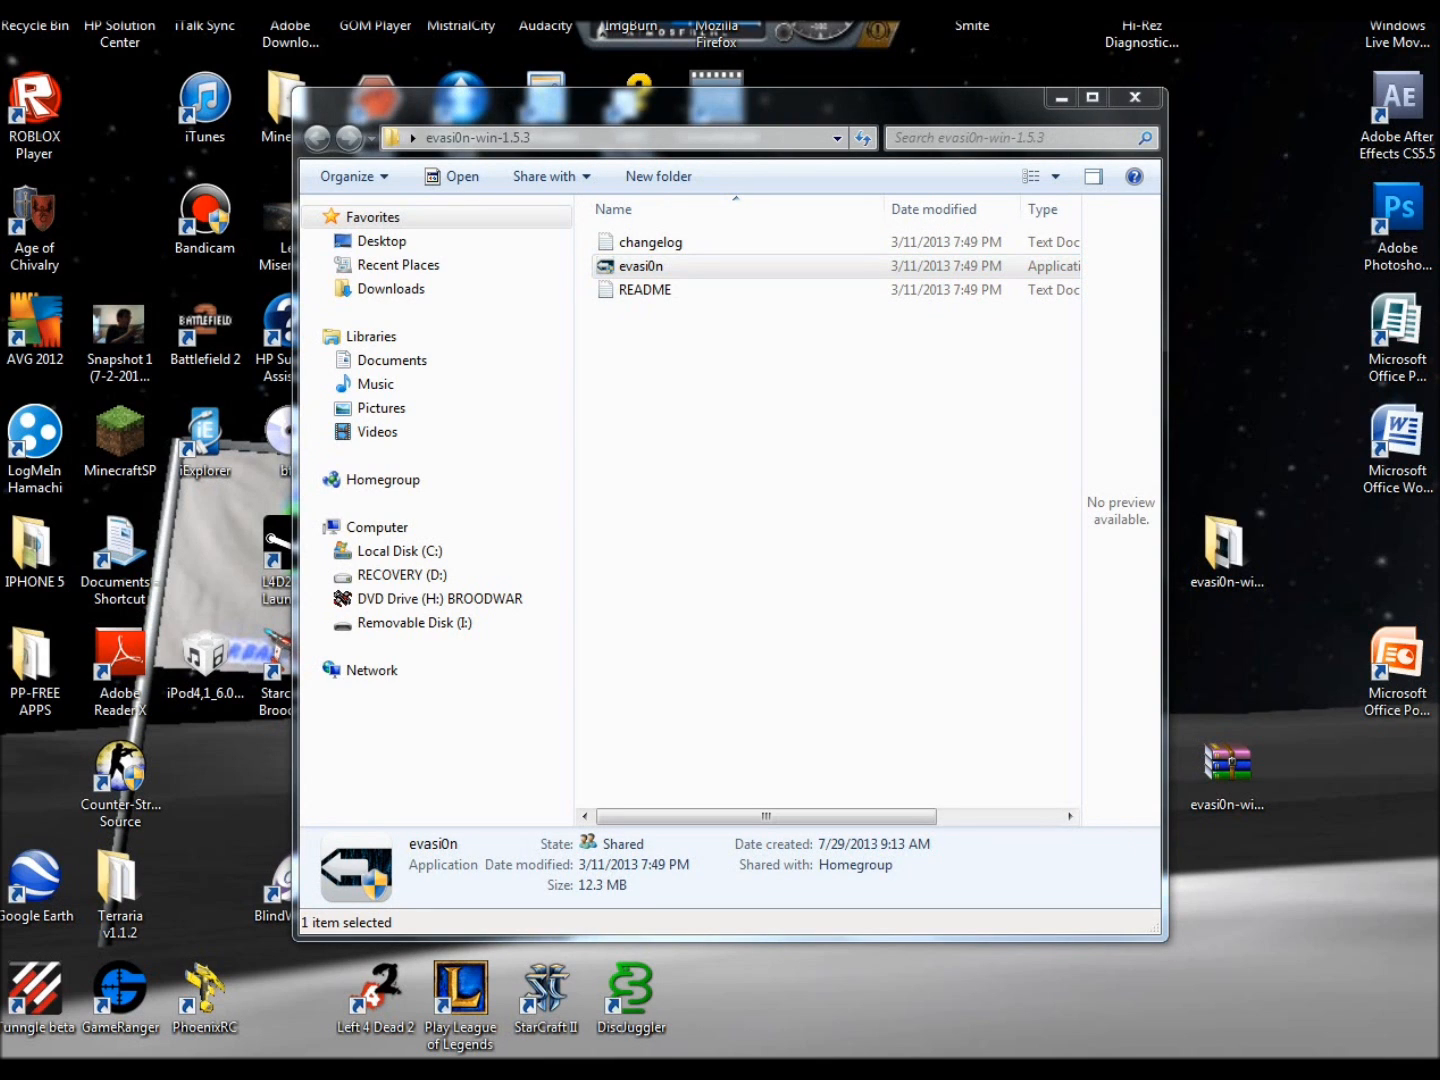
Launch evasi0n.exe so the 1.5.3 welcome window asks to connect a device
double_click(641, 266)
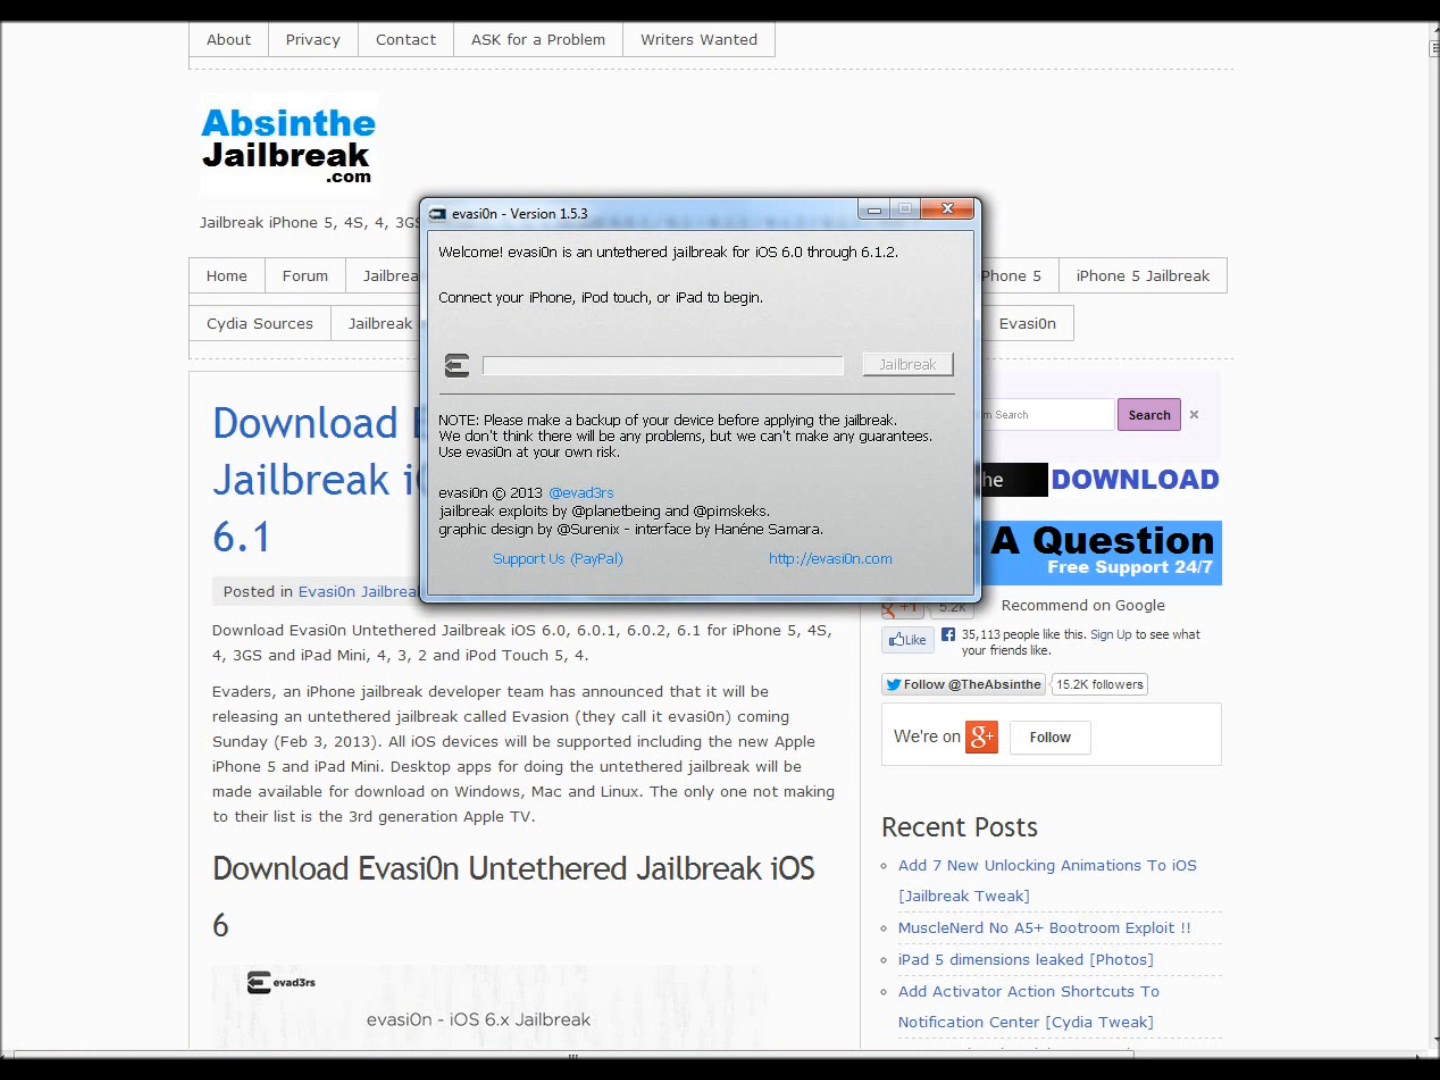
Drag the evasi0n 1.5.3 welcome window lower over the Absinthe Jailbreak article
left_click(946, 208)
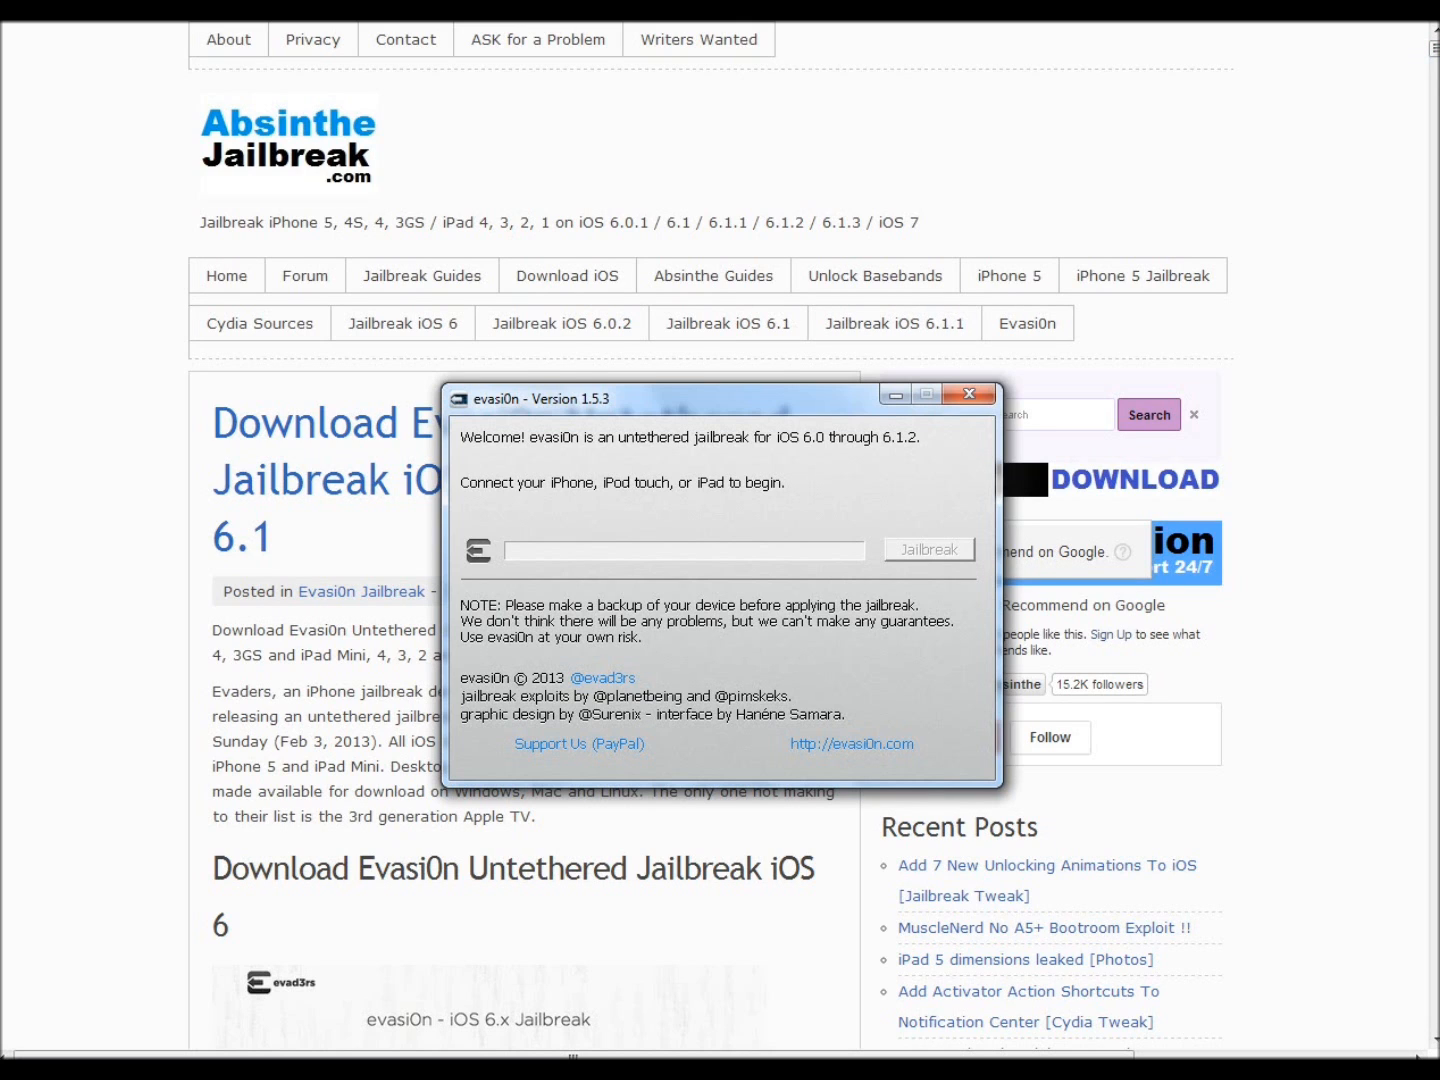
left_click_drag(720, 398, 688, 621)
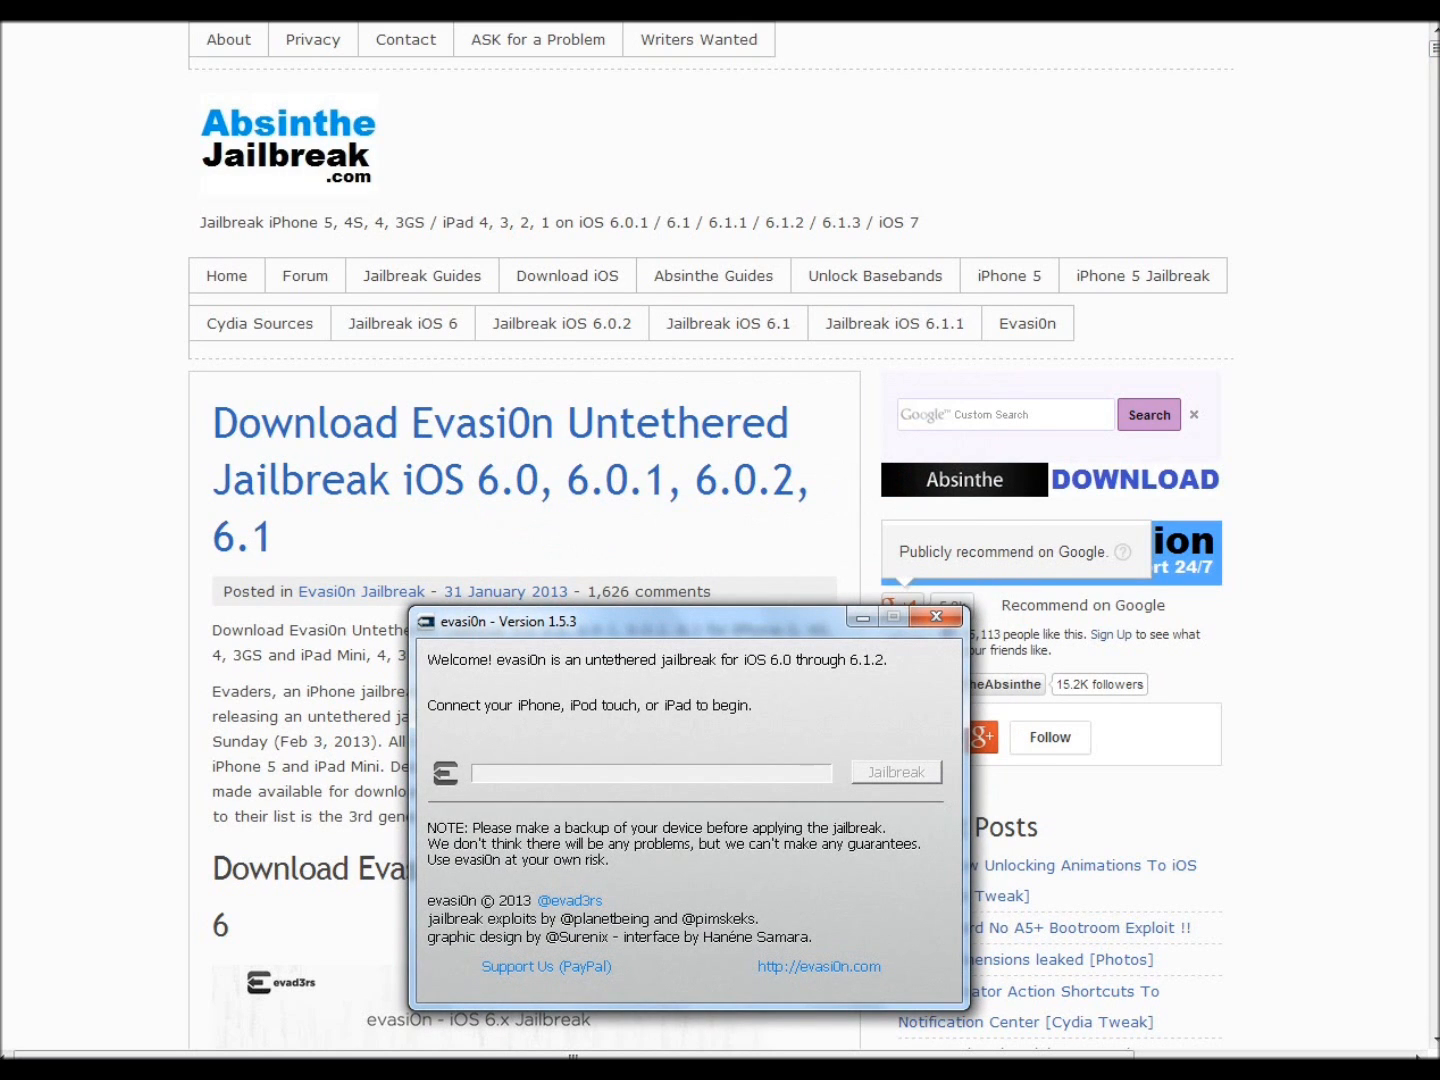